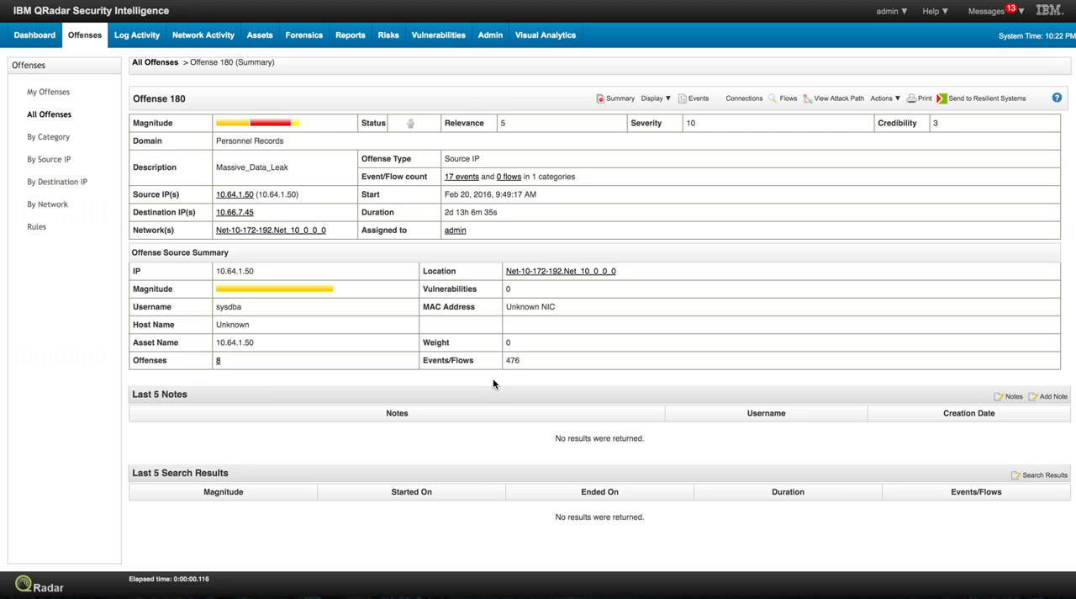
pyautogui.moveTo(373, 269)
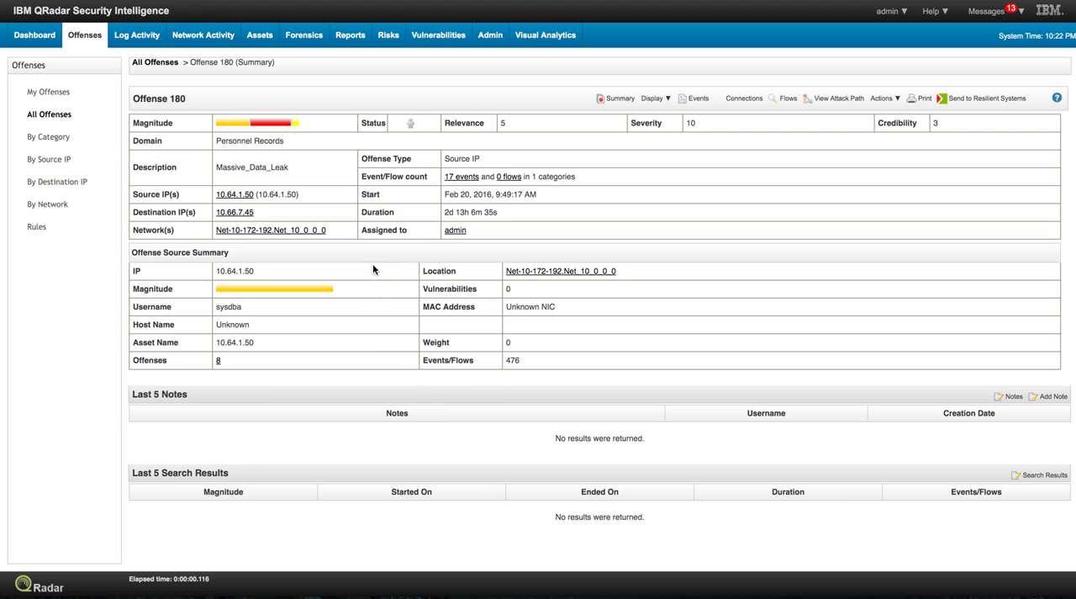
pyautogui.moveTo(298, 209)
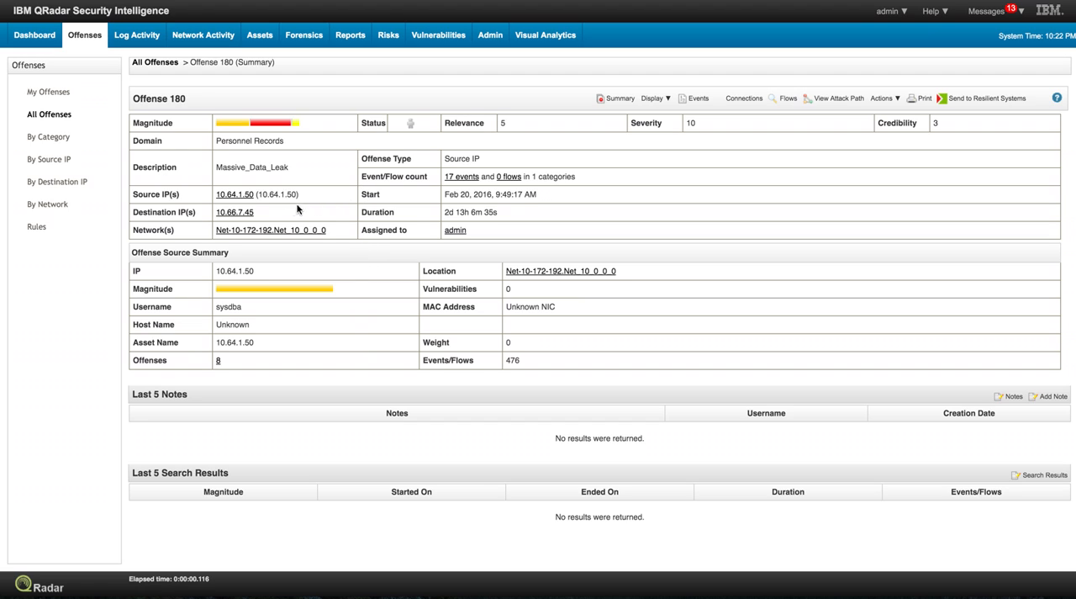
pyautogui.moveTo(235, 211)
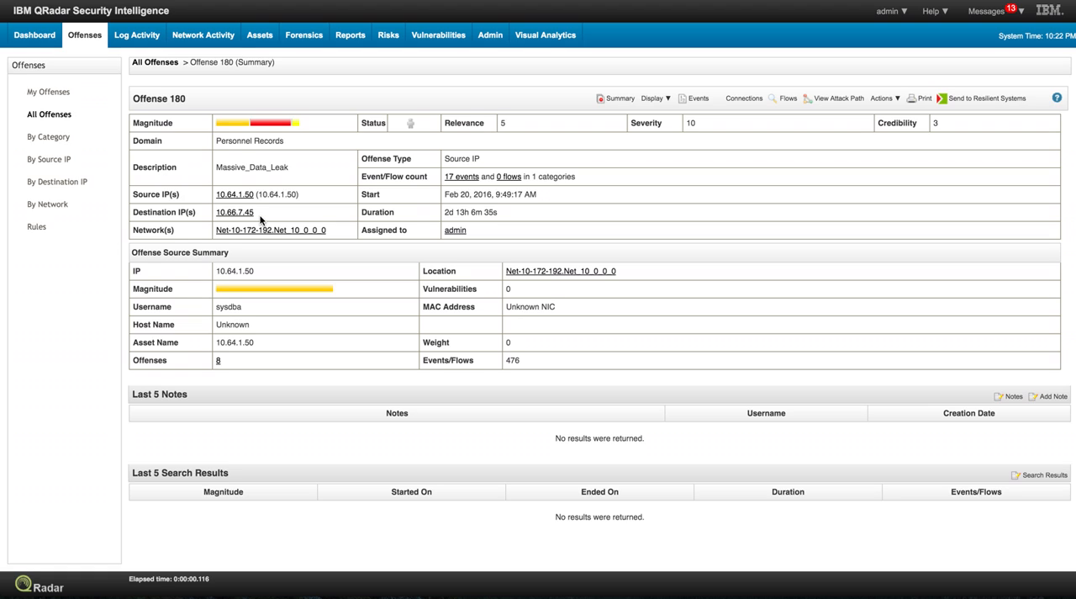
pyautogui.moveTo(235, 212)
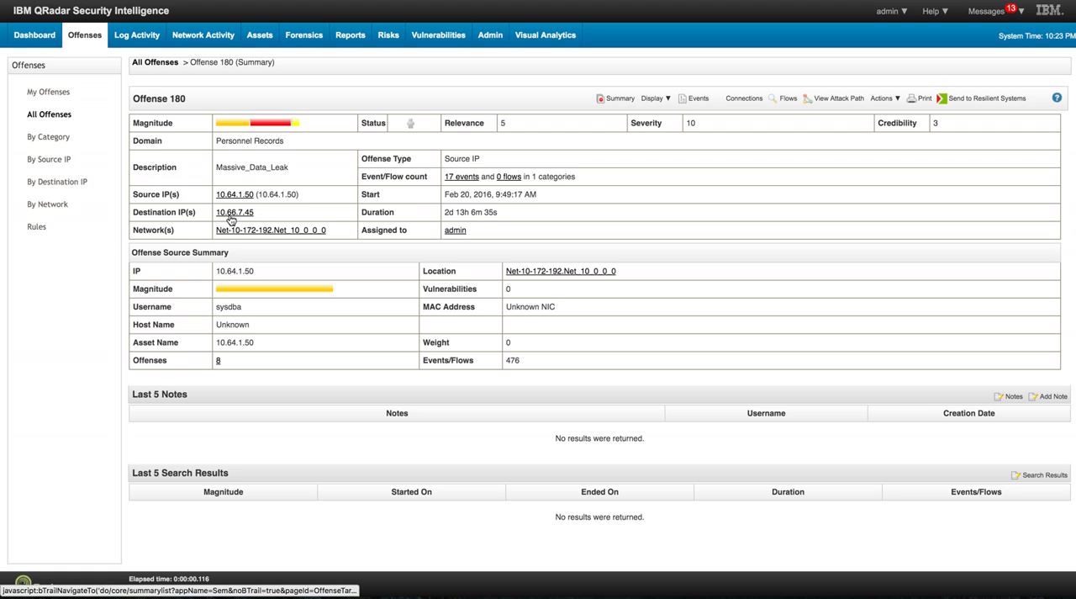
pyautogui.moveTo(236, 212)
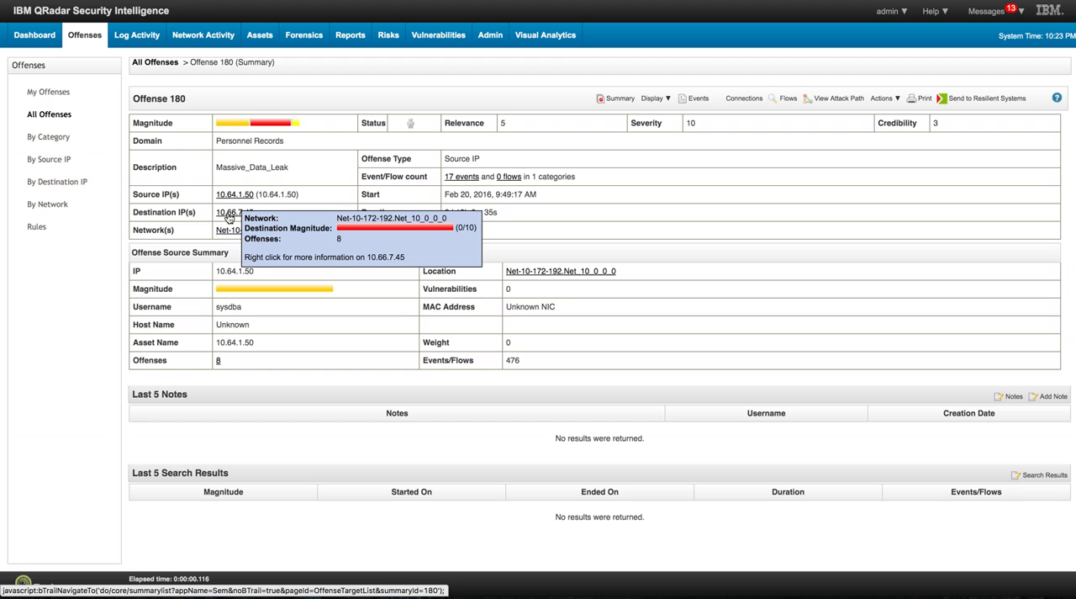
# Step: Bring up the right-click actions for destination IP 10.66.7.45, including the forensics recovery and search options
pyautogui.rightClick(236, 212)
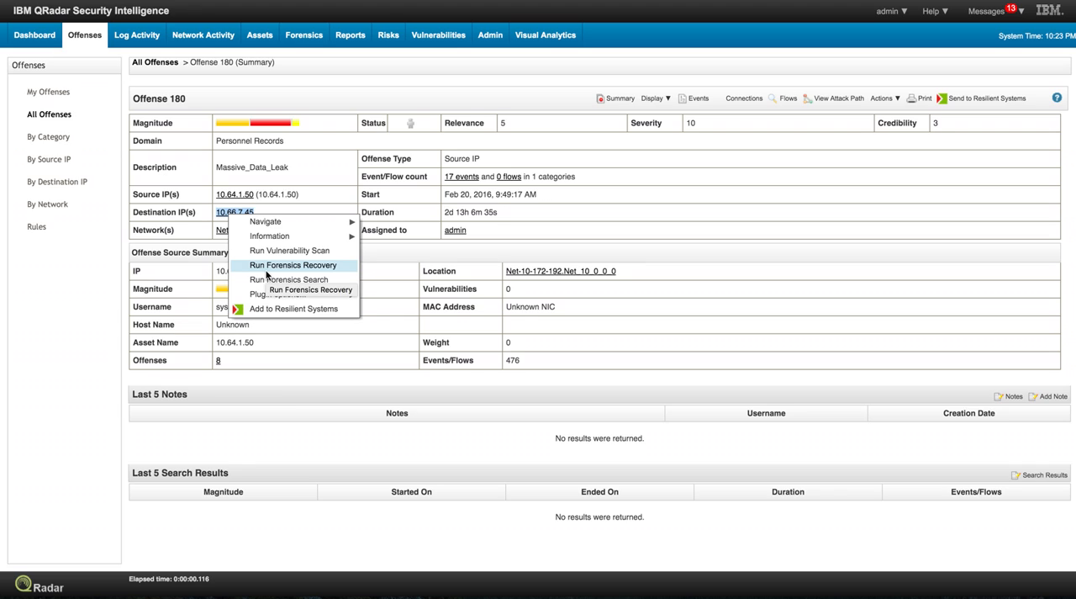
pyautogui.moveTo(289, 279)
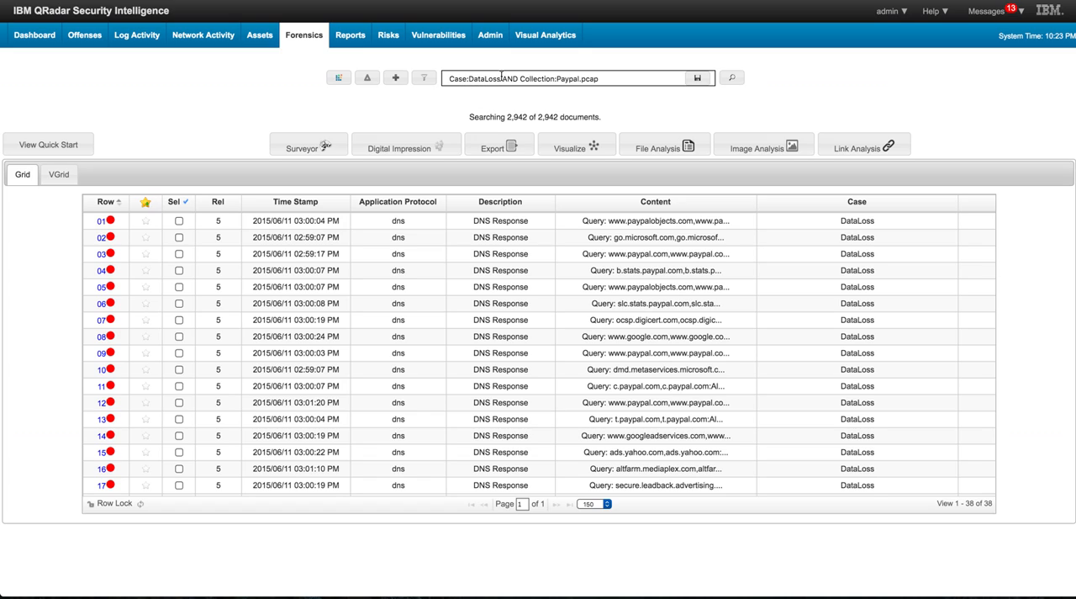
pyautogui.moveTo(562, 100)
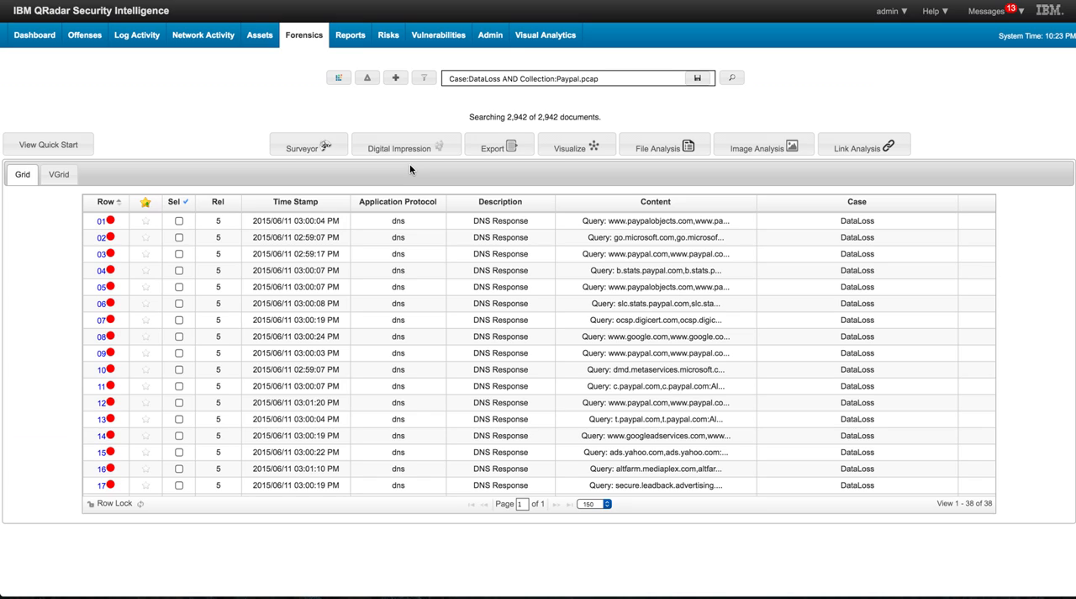
pyautogui.moveTo(498, 141)
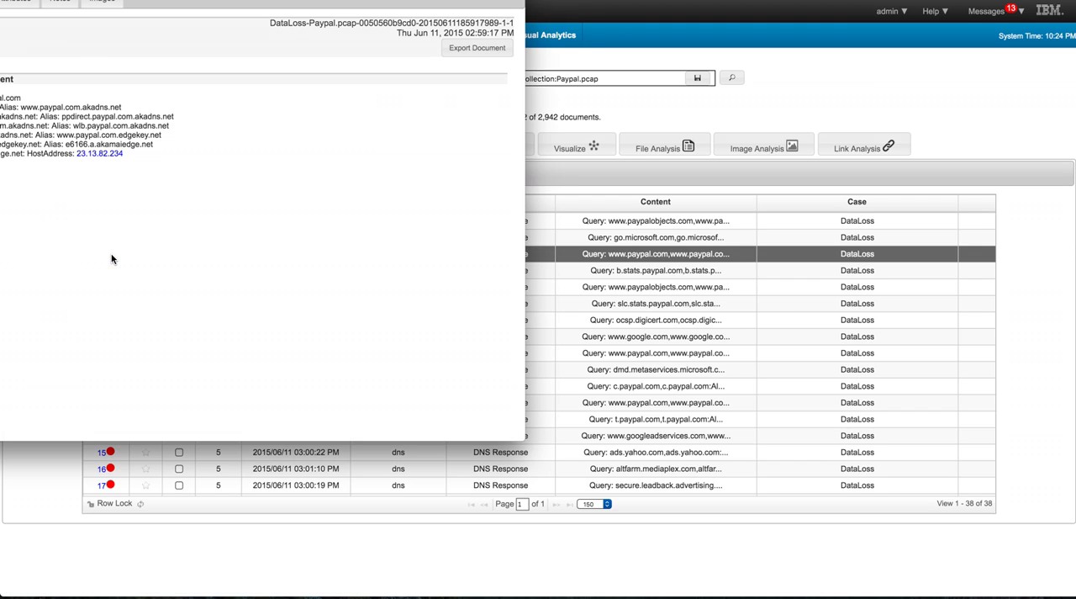
pyautogui.moveTo(78, 74)
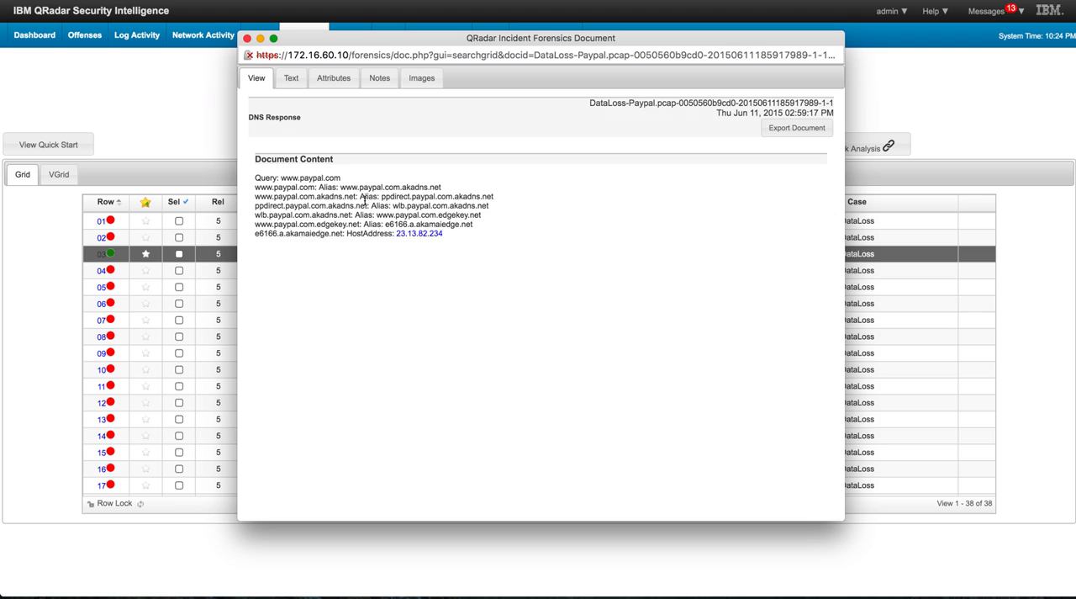
pyautogui.moveTo(308, 232)
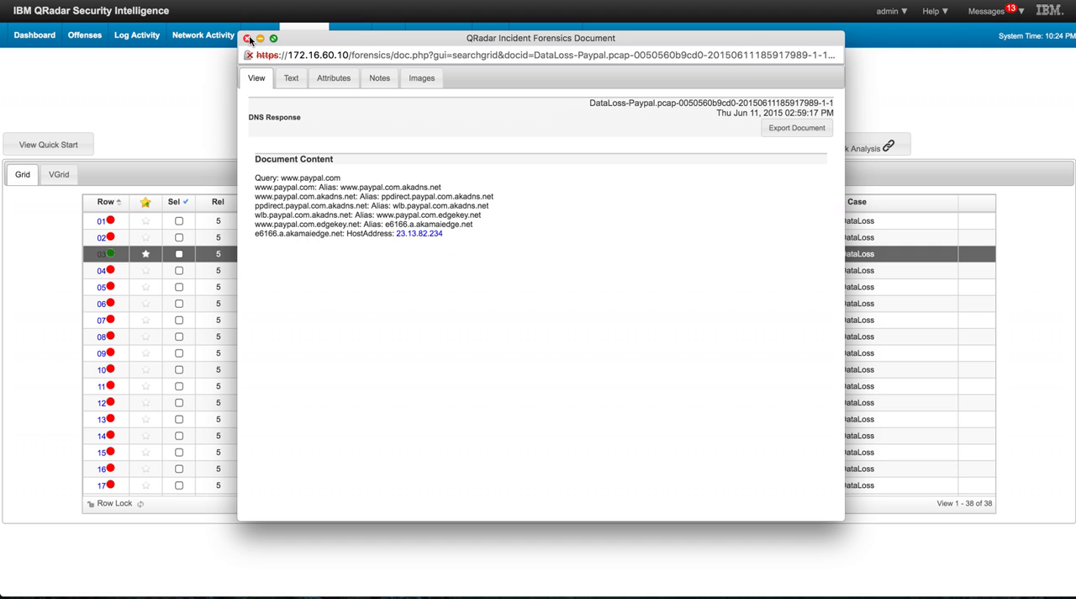
pyautogui.click(249, 54)
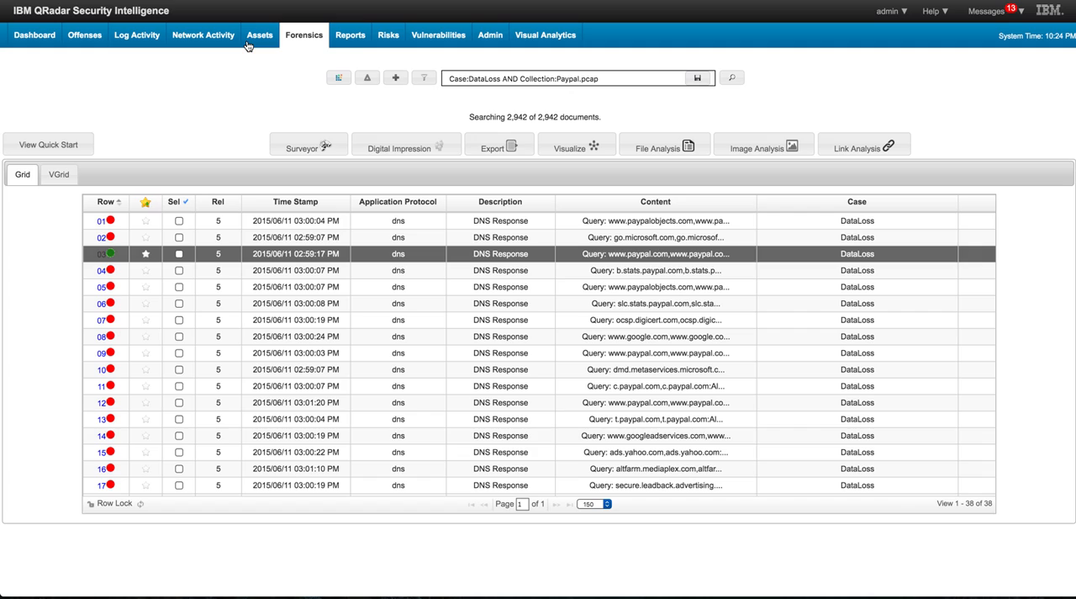
# Step: Add AND "paypal.com" to the document query and search, narrowing results to 13 DNS responses
pyautogui.click(575, 79)
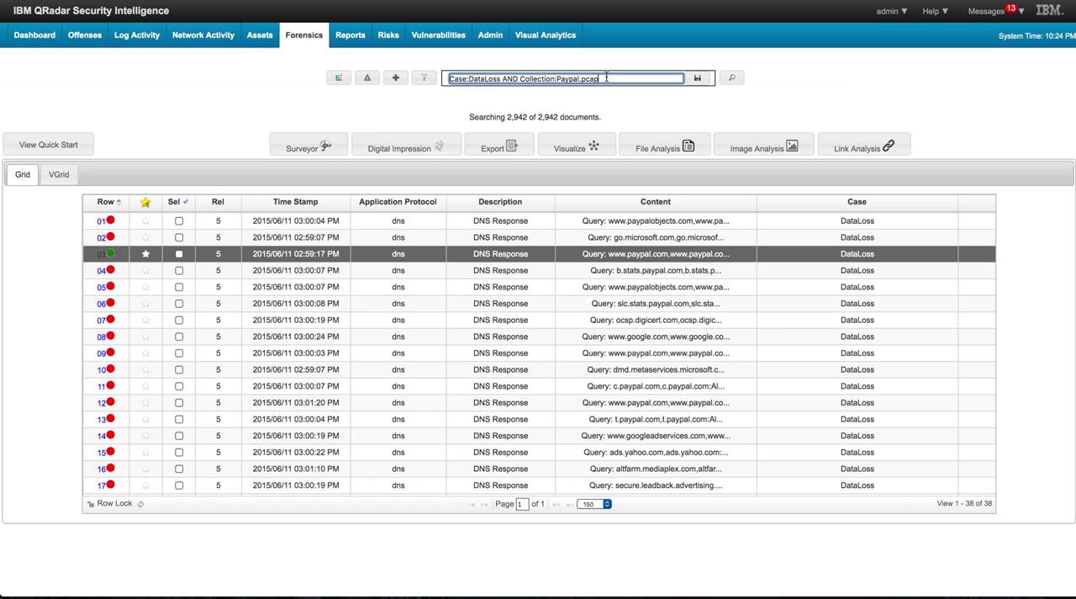
pyautogui.write('AND')
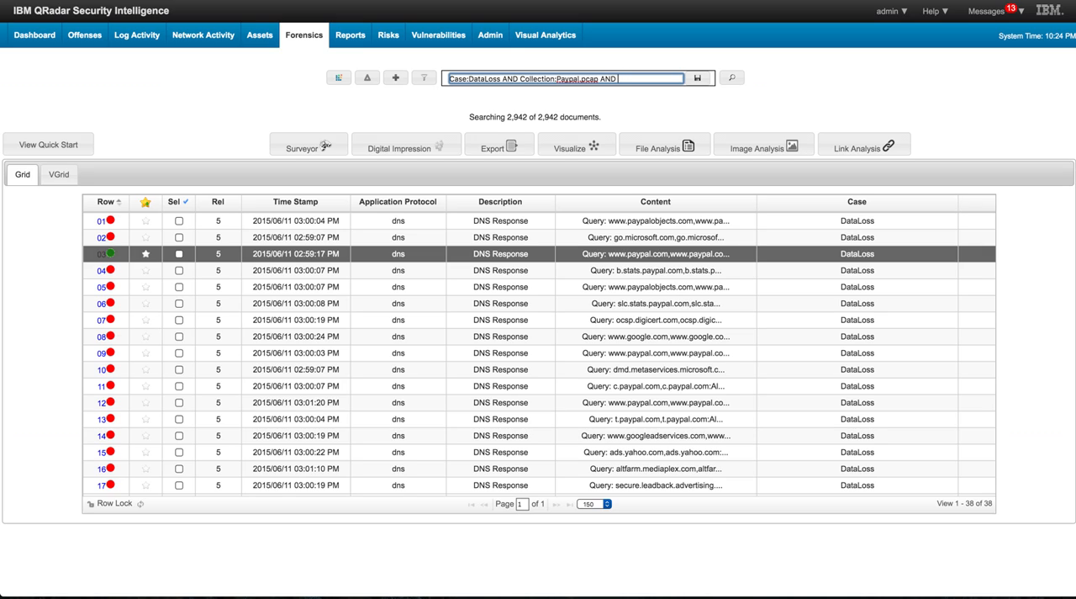
pyautogui.write('"pay')
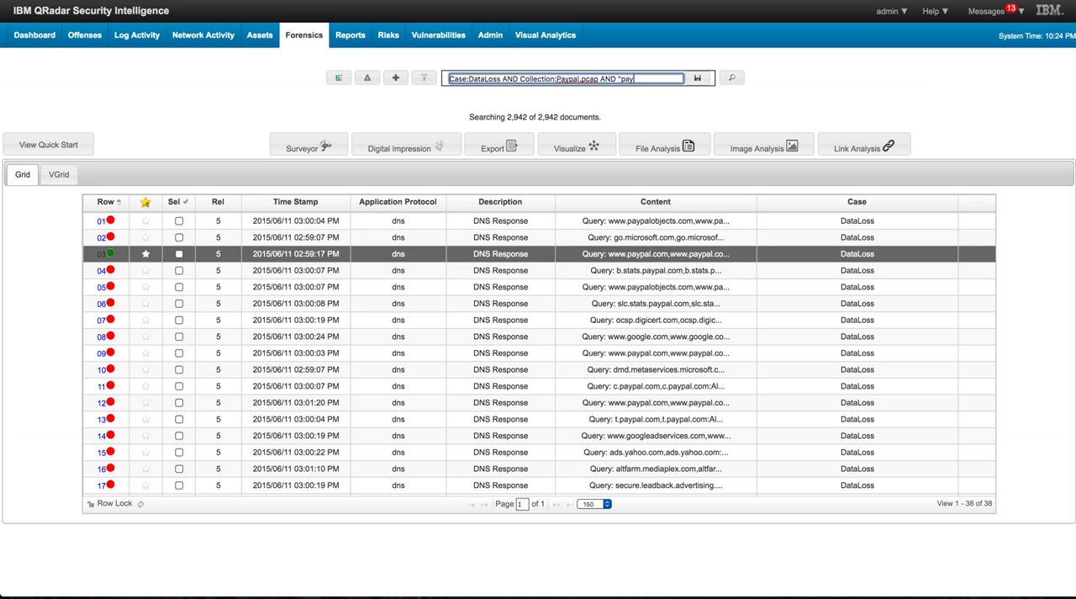
pyautogui.write('paypal.com')
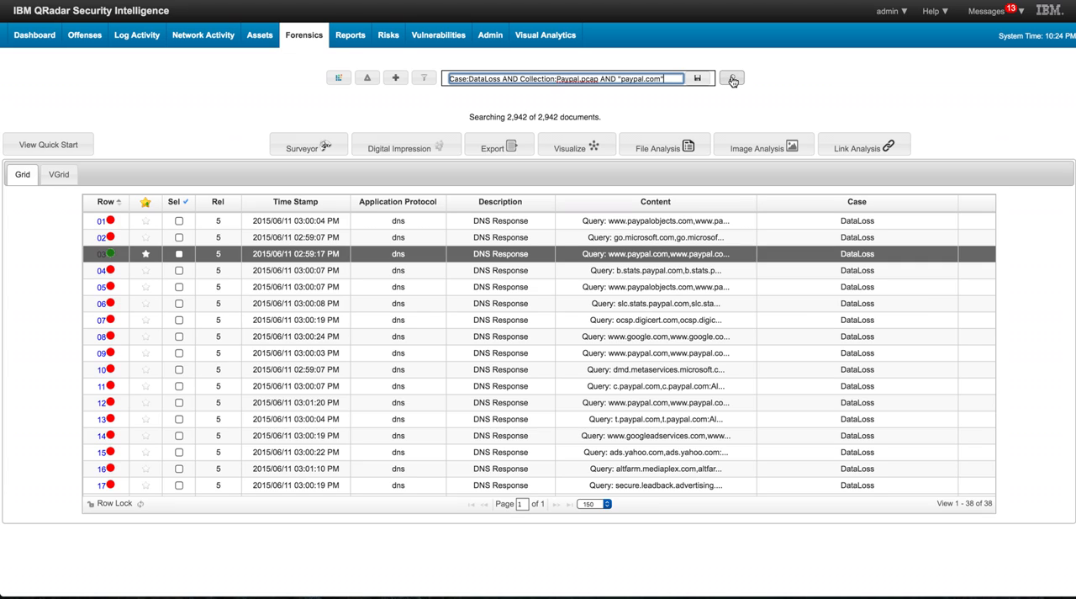
pyautogui.click(731, 78)
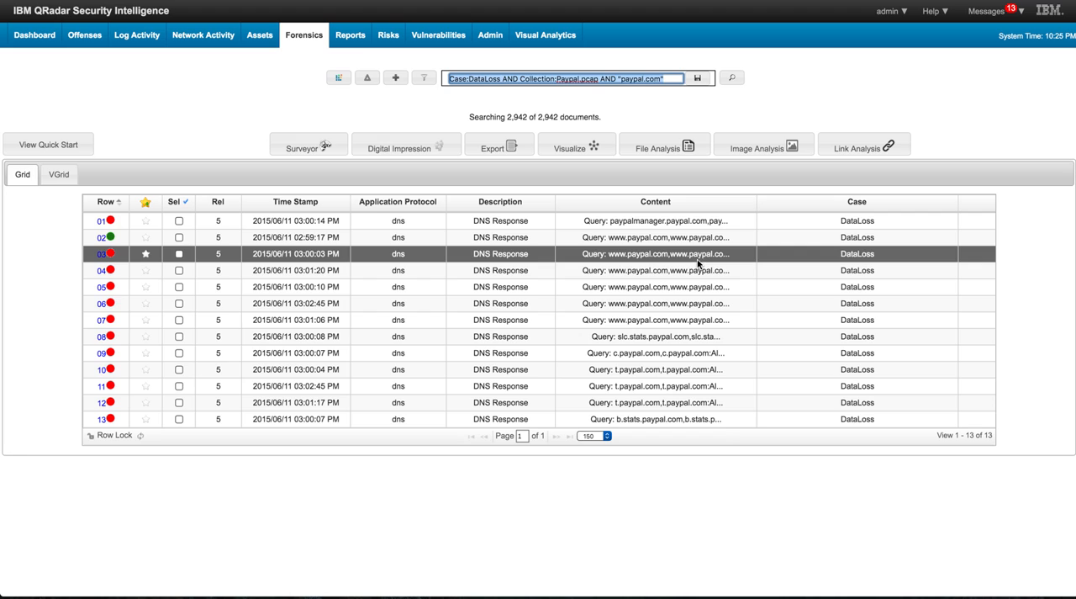
pyautogui.moveTo(365, 256)
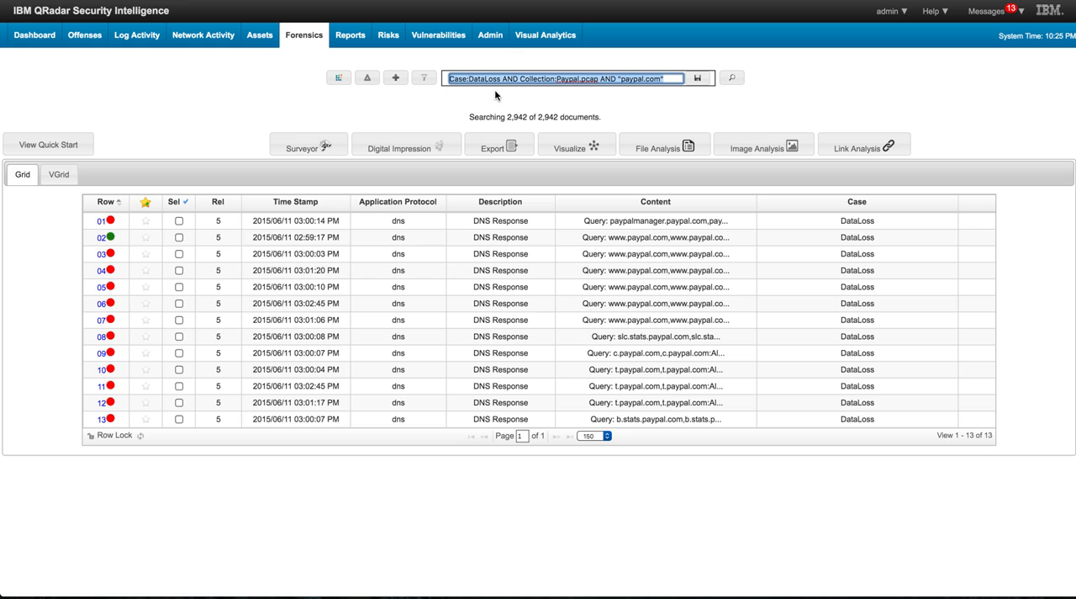
pyautogui.moveTo(528, 117)
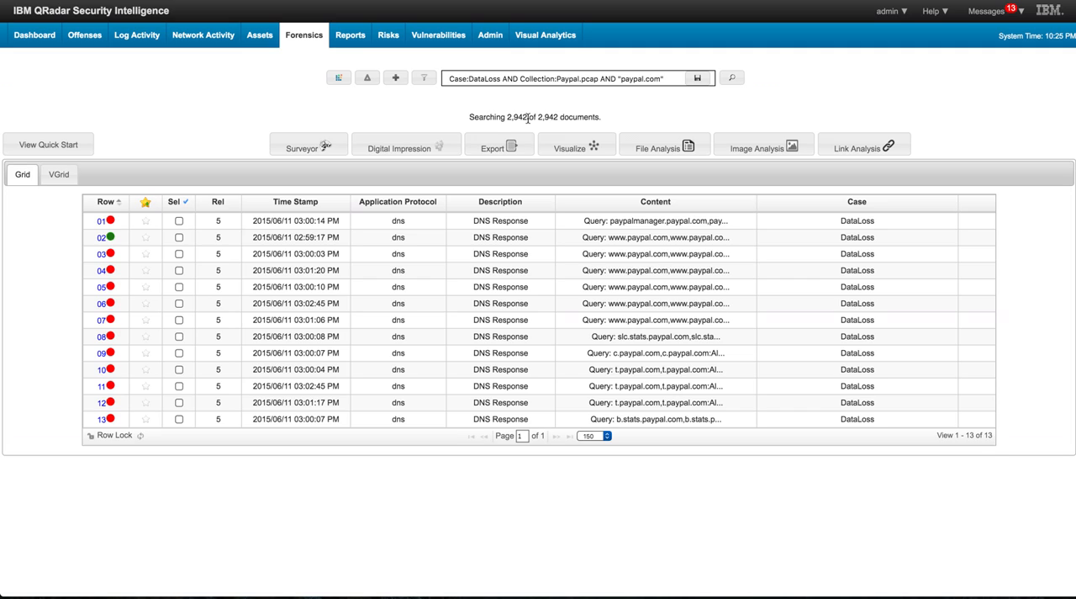
pyautogui.click(576, 79)
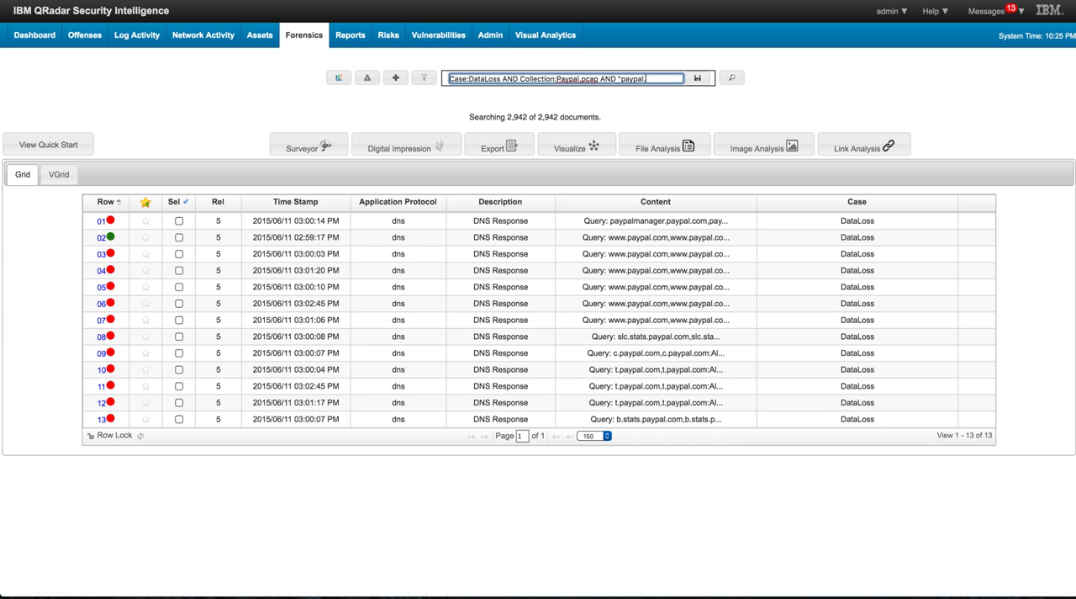
# Step: Replace the paypal.com term with an IPAddress filter and search, narrowing to four DNS responses
pyautogui.press('BackSpace')
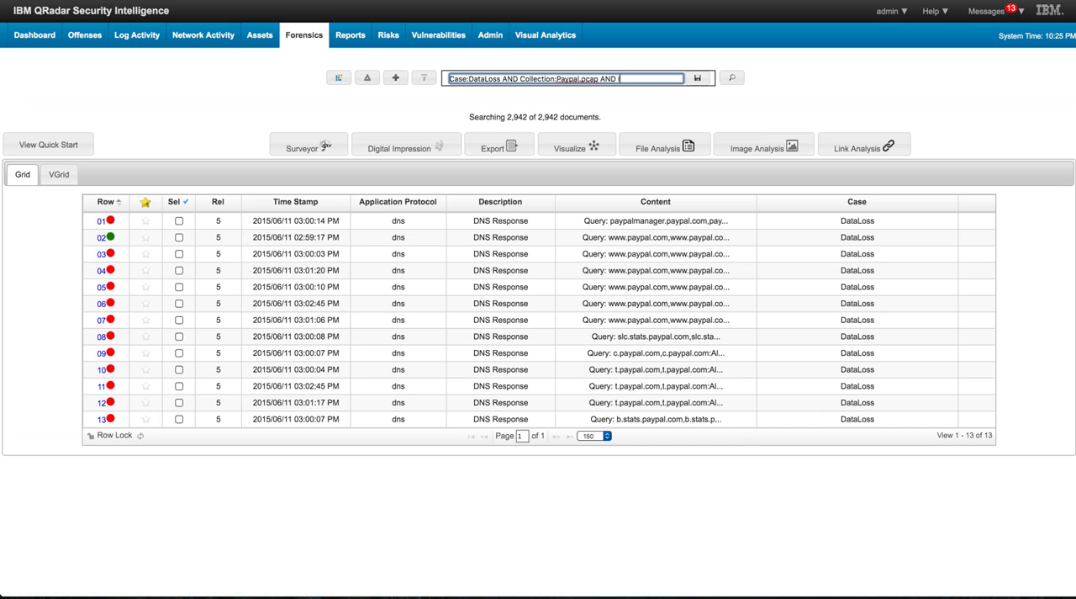
pyautogui.write('IPAddr')
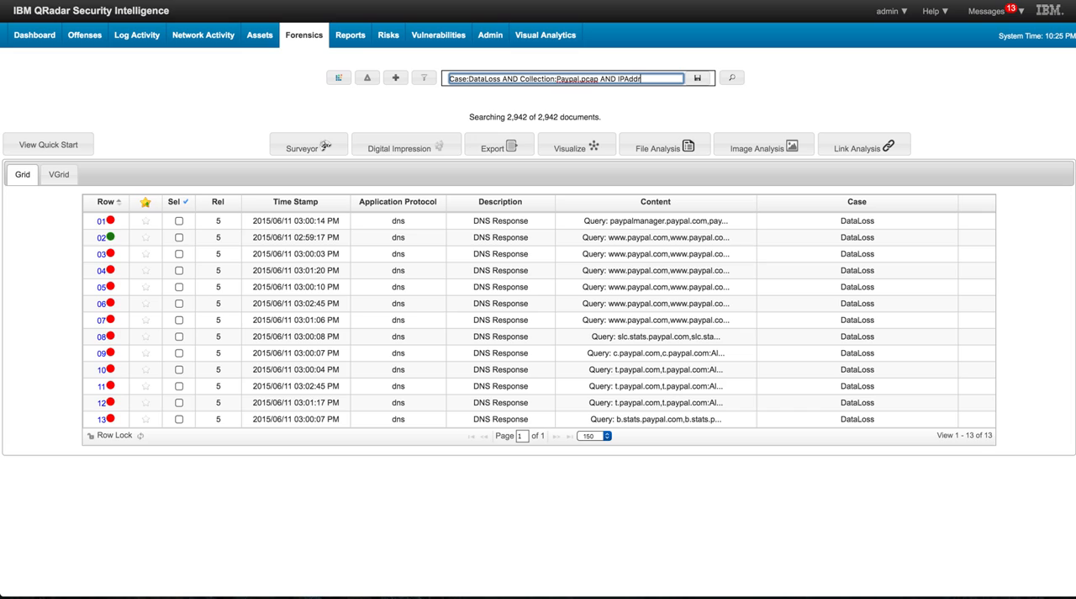
pyautogui.write('ess:')
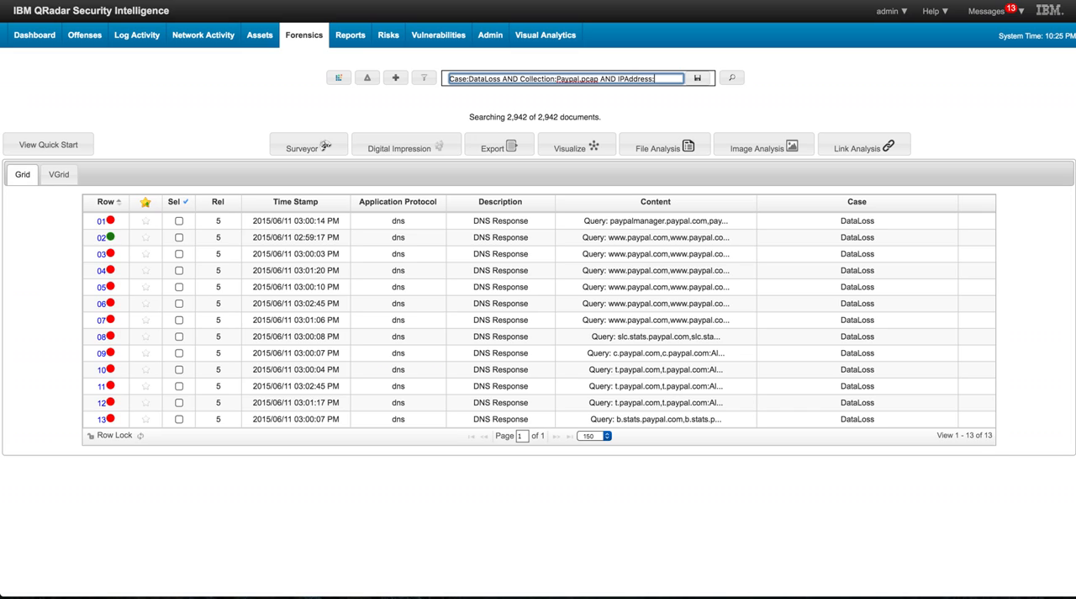
pyautogui.write('23.196.')
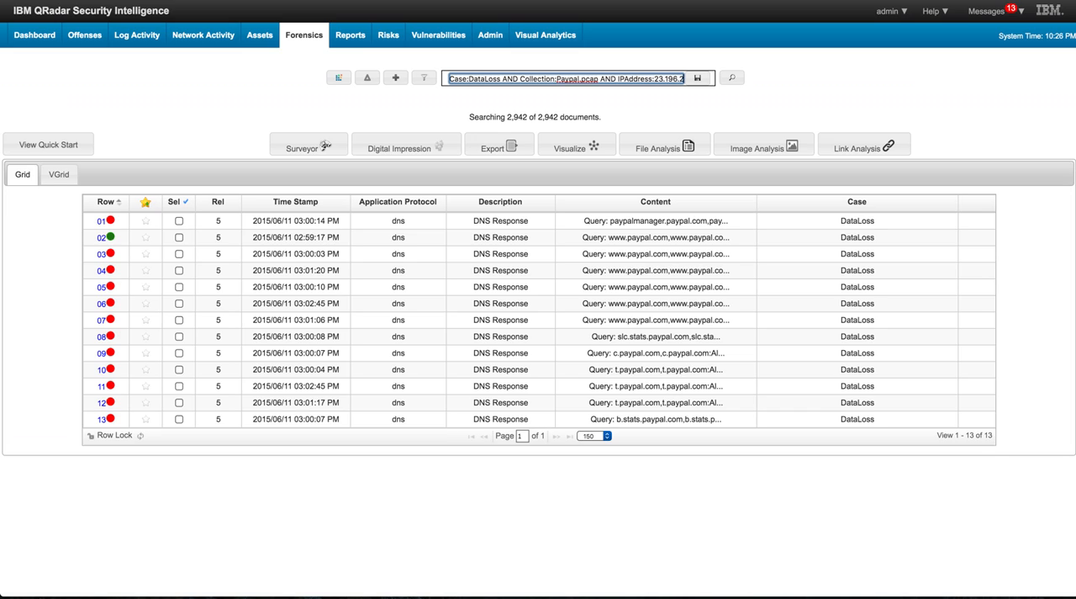
pyautogui.write('29.157')
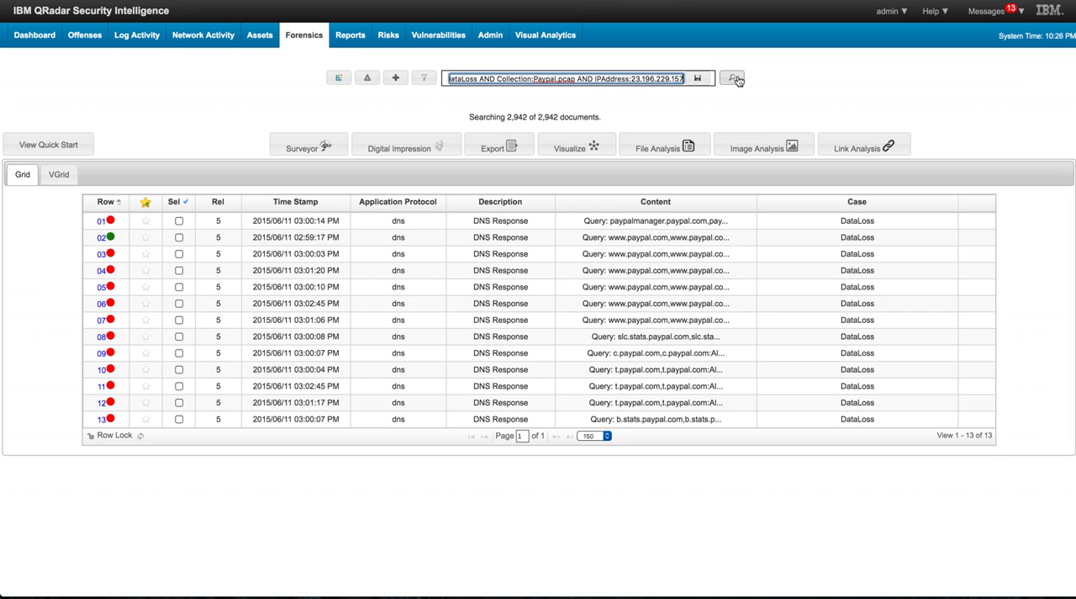
pyautogui.click(733, 77)
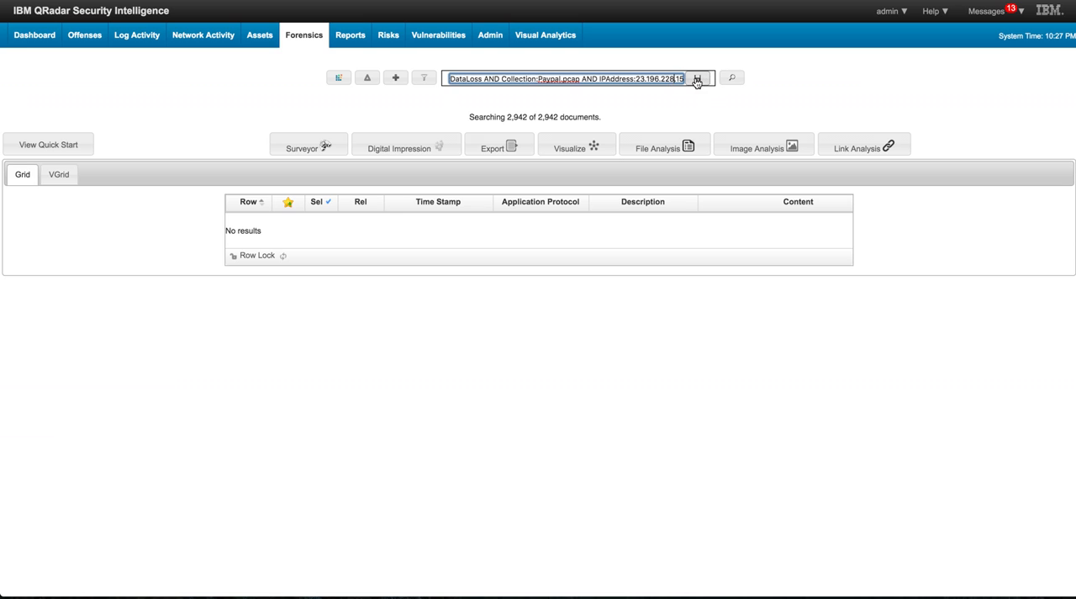
pyautogui.click(697, 77)
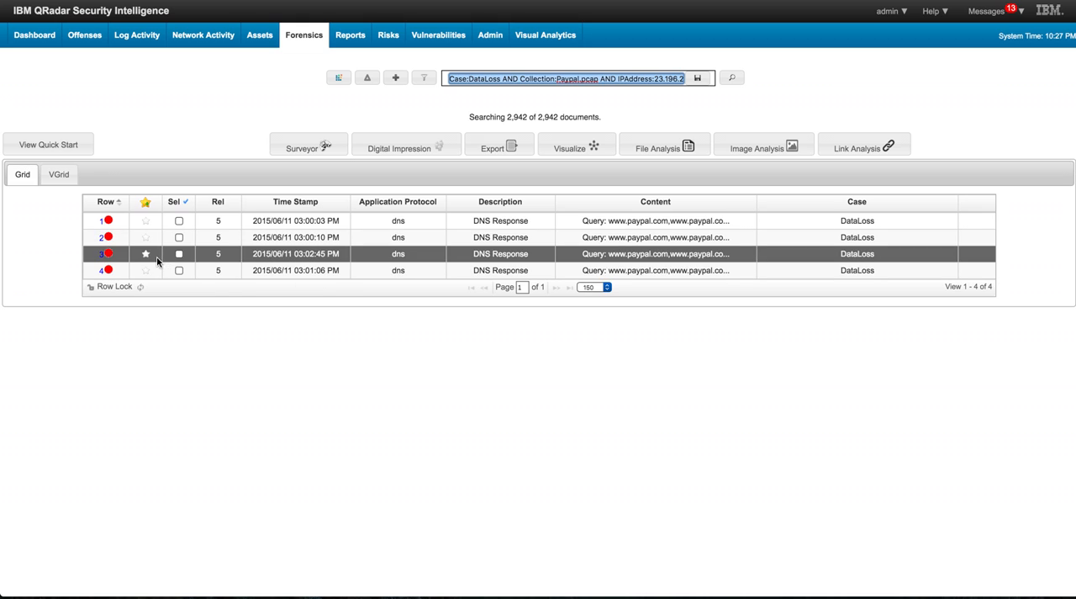
# Step: Review the second DNS response document's content, close it, and go to the Admin area
pyautogui.click(145, 237)
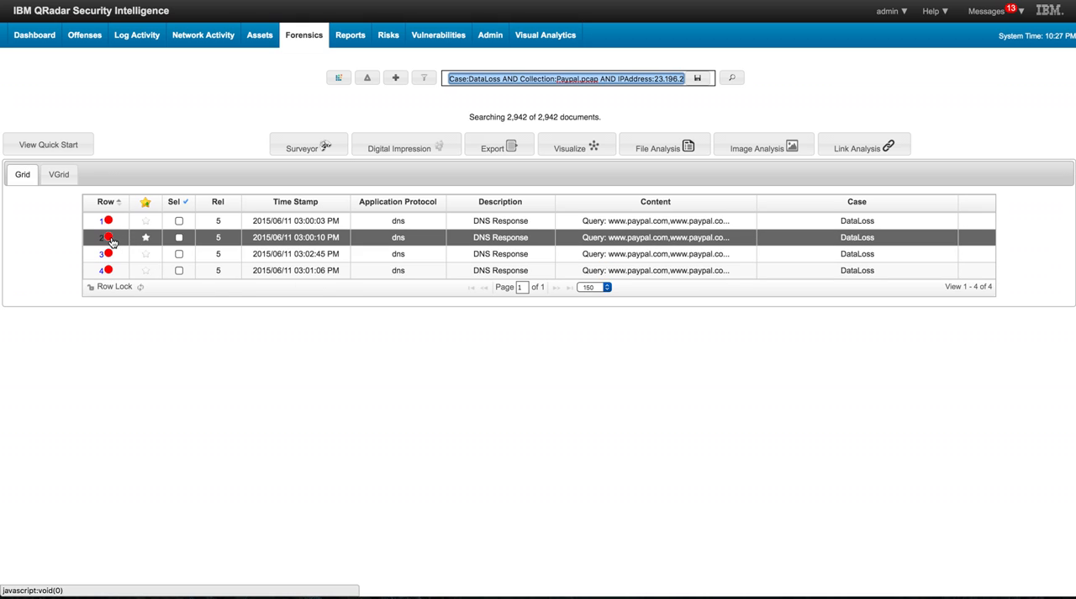
pyautogui.click(656, 237)
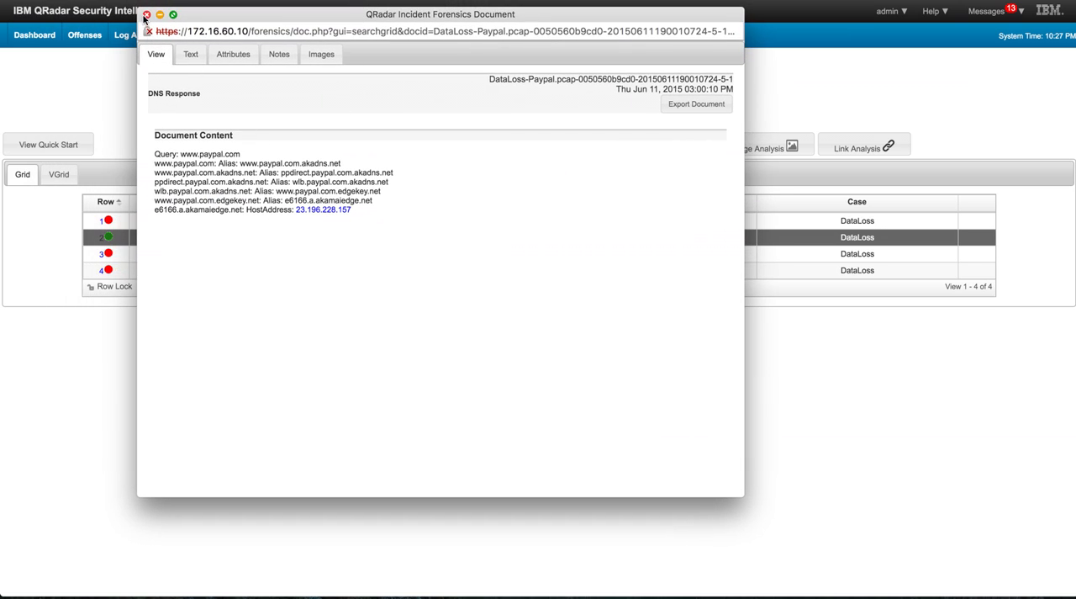
pyautogui.click(146, 15)
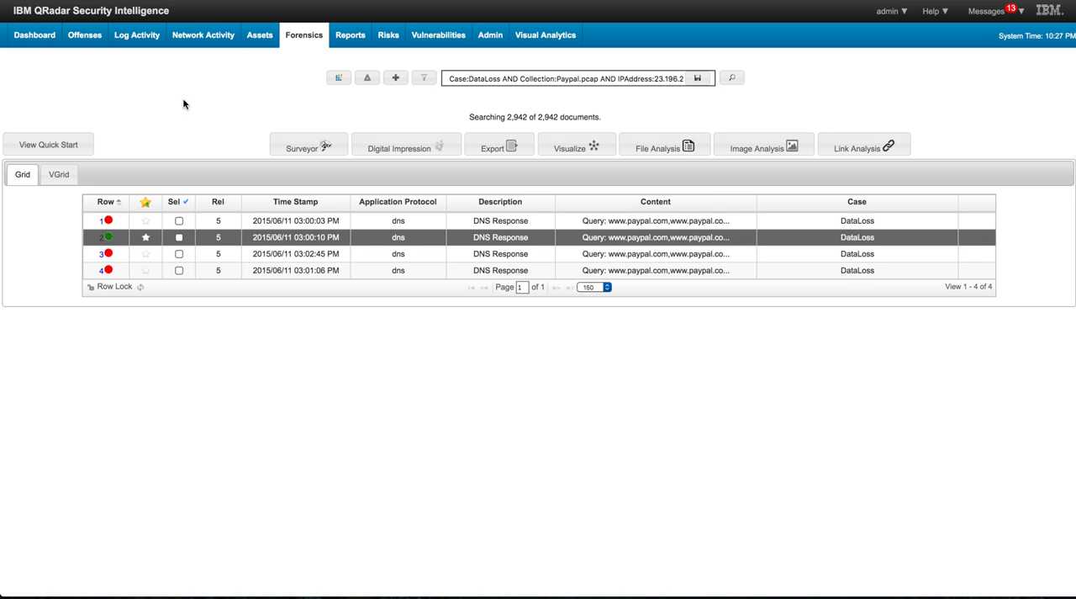
pyautogui.click(490, 34)
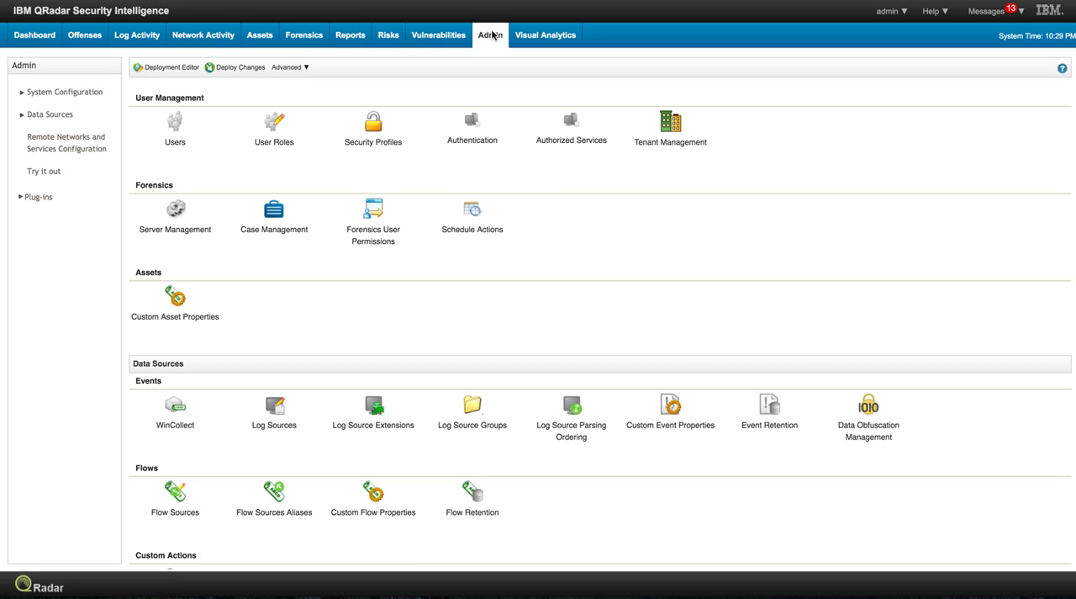
pyautogui.moveTo(493, 37)
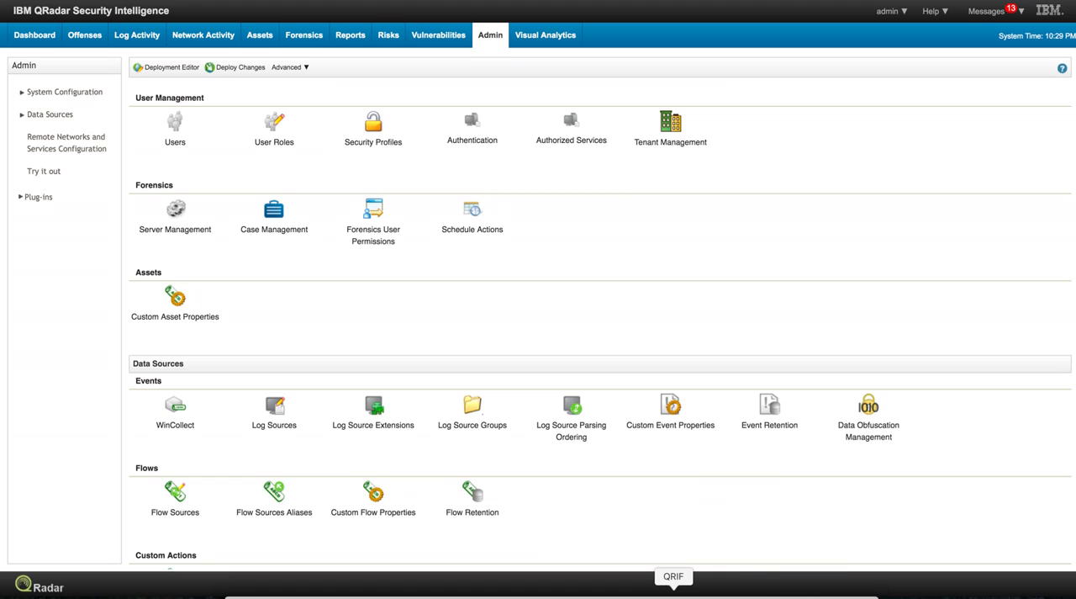
pyautogui.moveTo(636, 392)
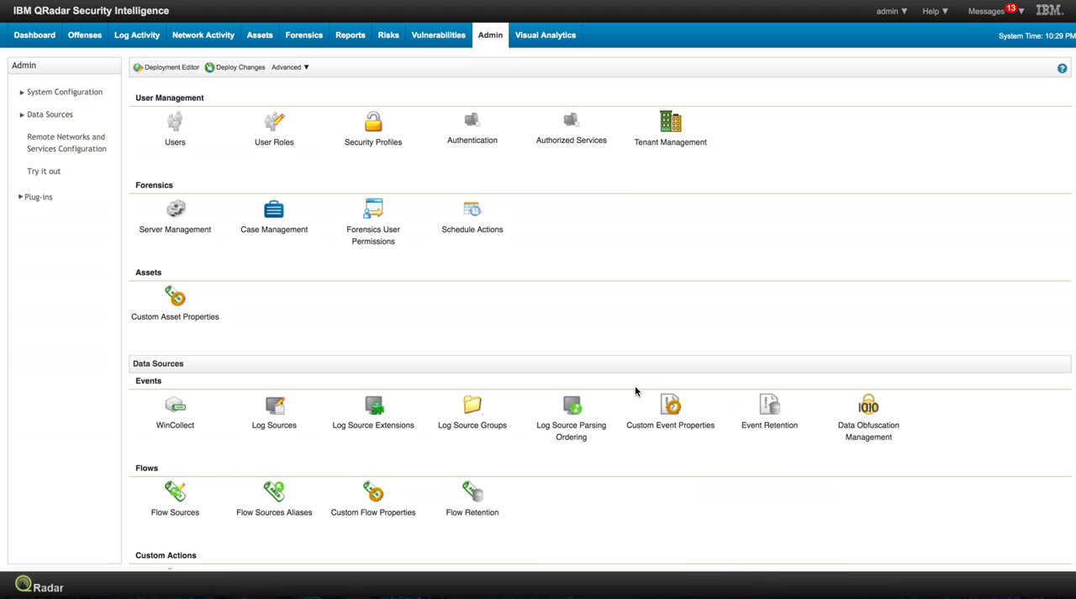
pyautogui.moveTo(614, 303)
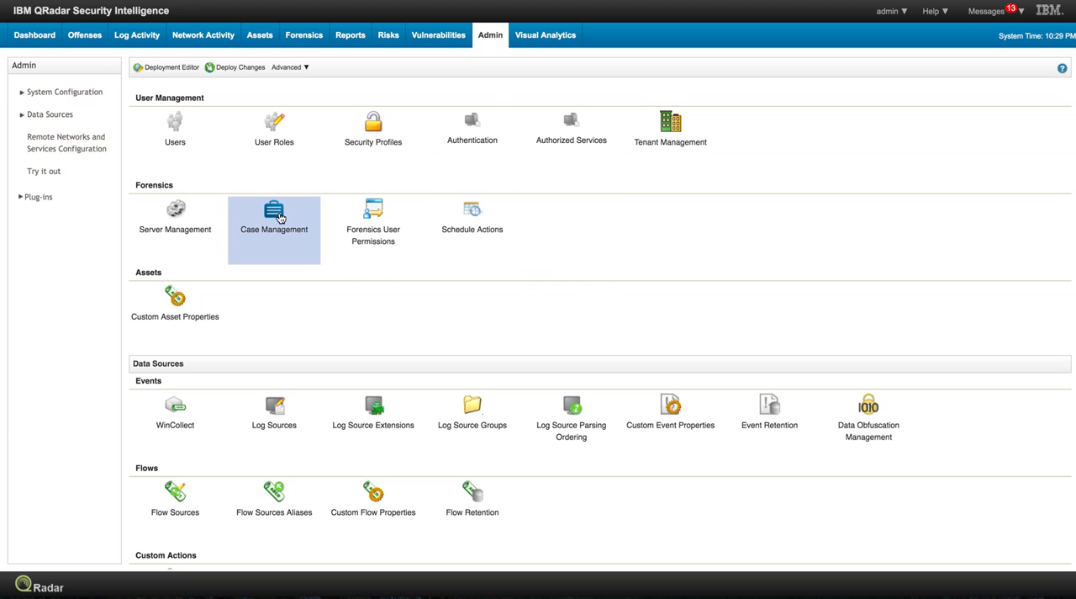
pyautogui.moveTo(274, 215)
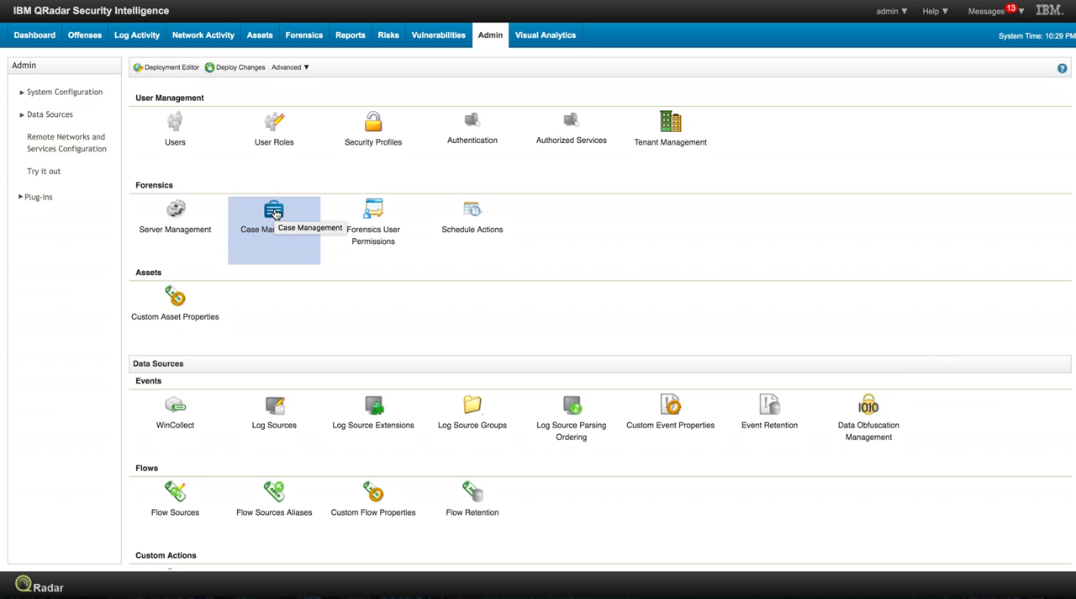
# Step: View Case Management to see the DataLoss case's uploaded pcap collections
pyautogui.click(274, 211)
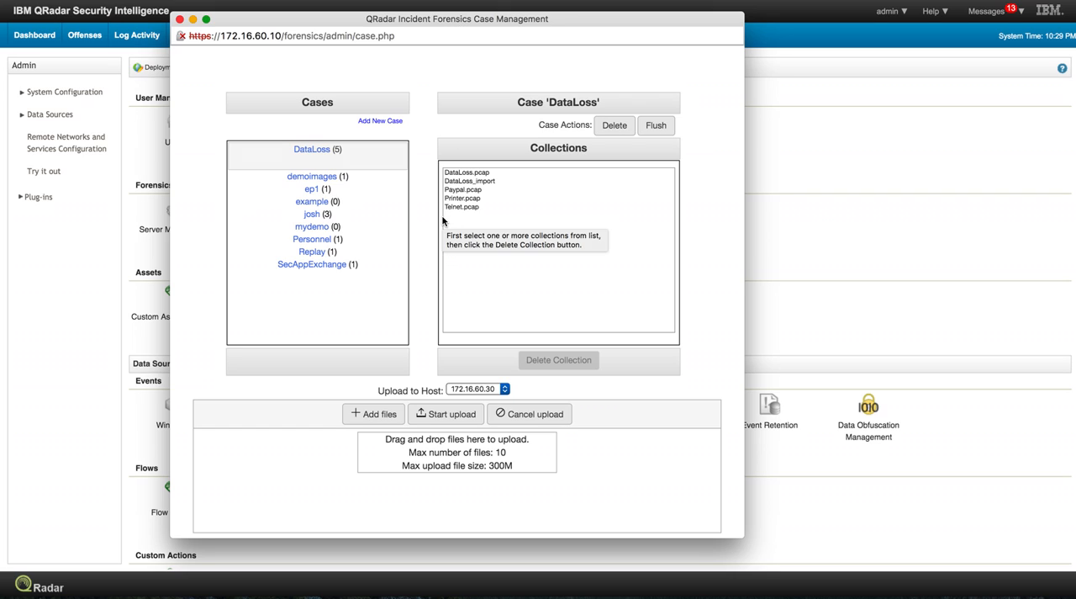
pyautogui.moveTo(508, 407)
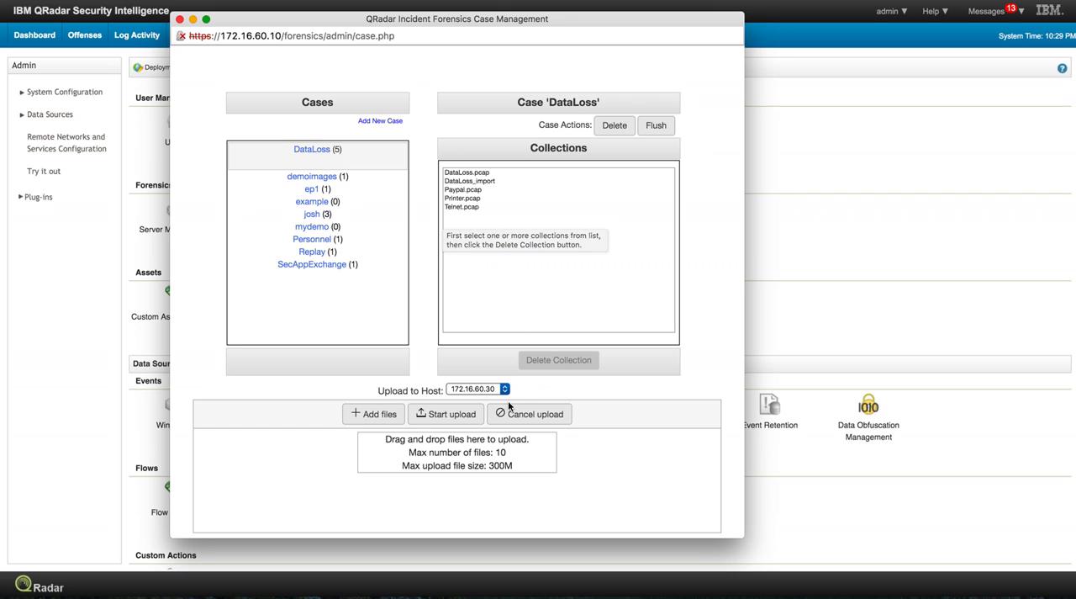
pyautogui.moveTo(475, 468)
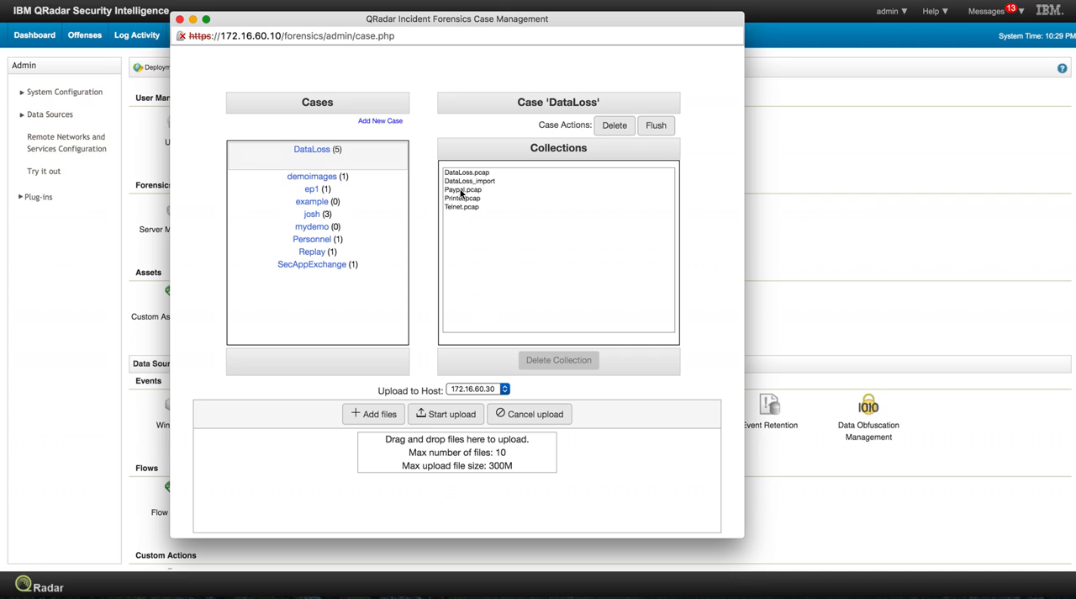
pyautogui.moveTo(463, 216)
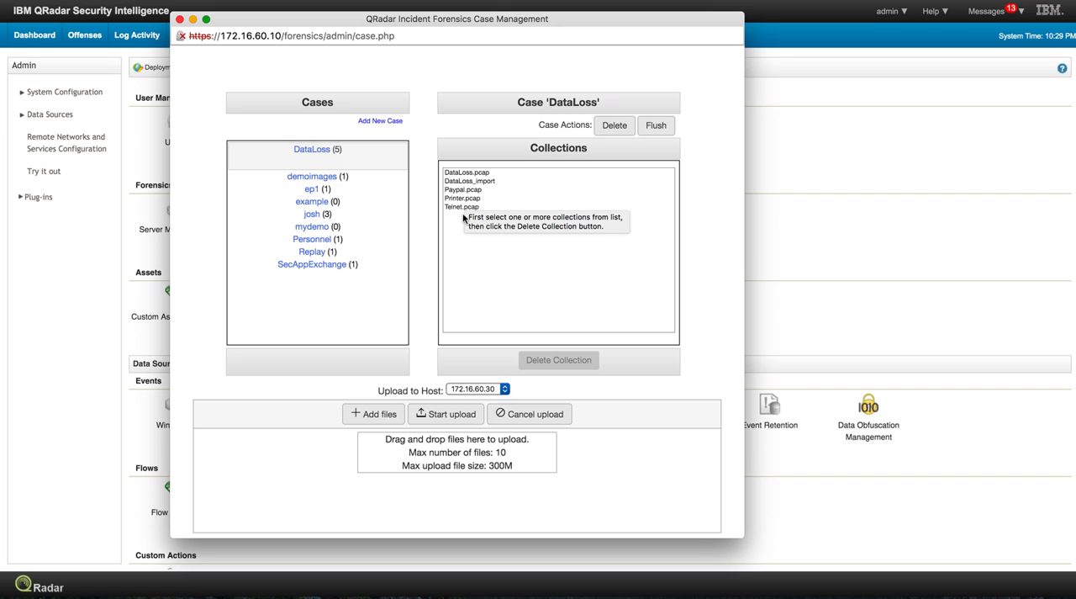
pyautogui.moveTo(488, 242)
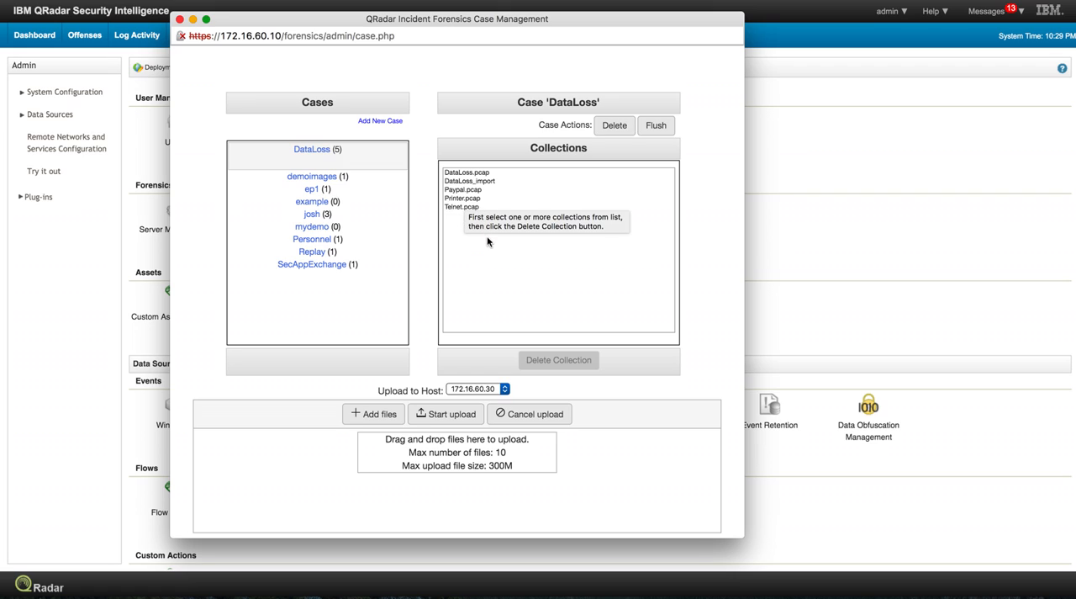
pyautogui.moveTo(491, 249)
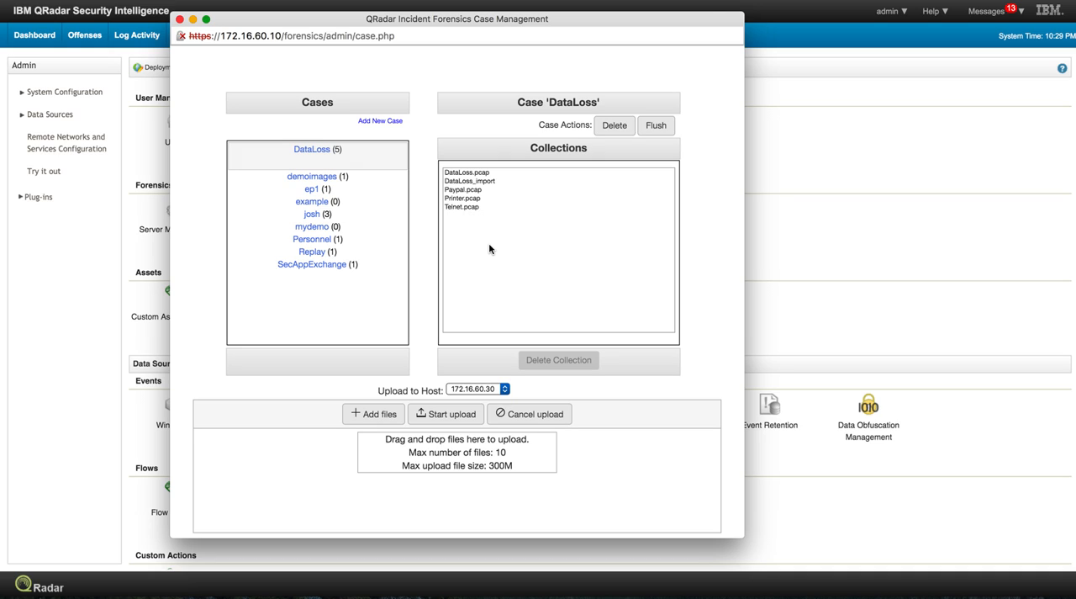
pyautogui.moveTo(454, 508)
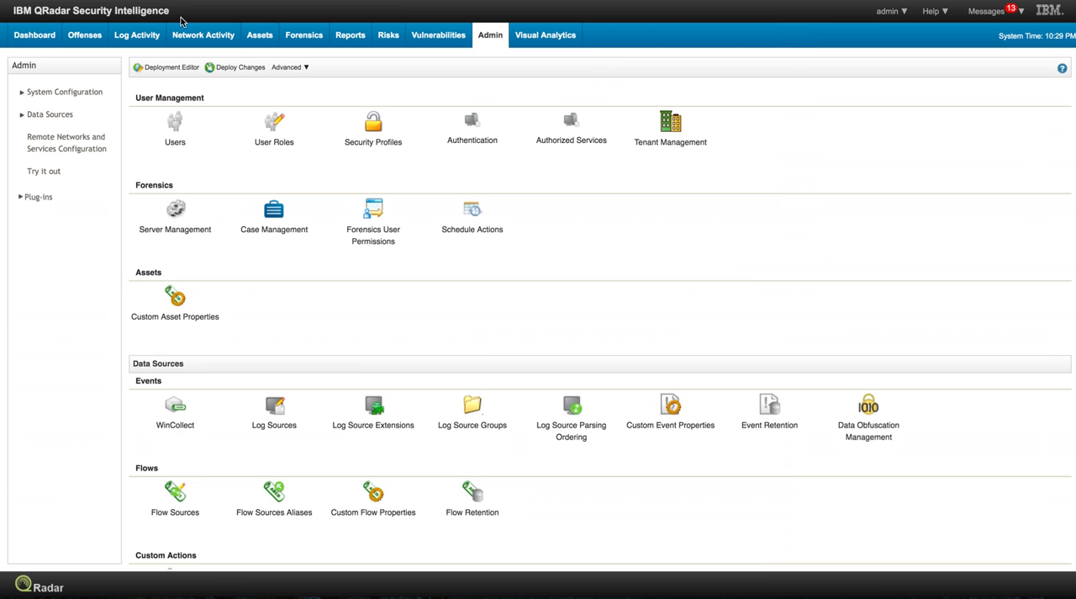
# Step: Search Case:DataLoss AND Collection:Printer.pcap and read the recovered HP OfficeJet print job for Installation.pdf
pyautogui.click(303, 34)
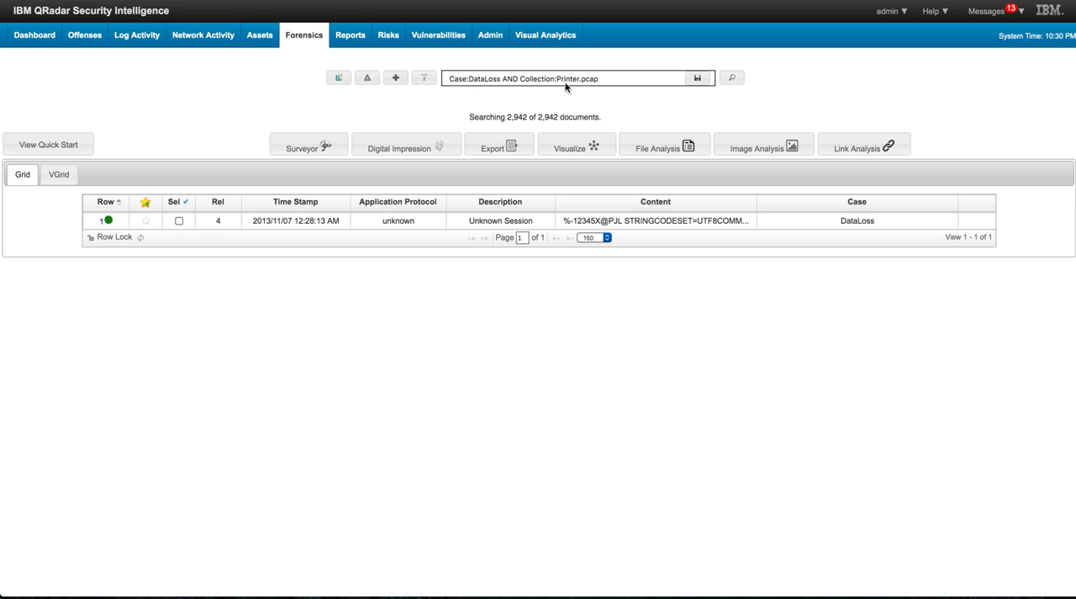
pyautogui.moveTo(274, 242)
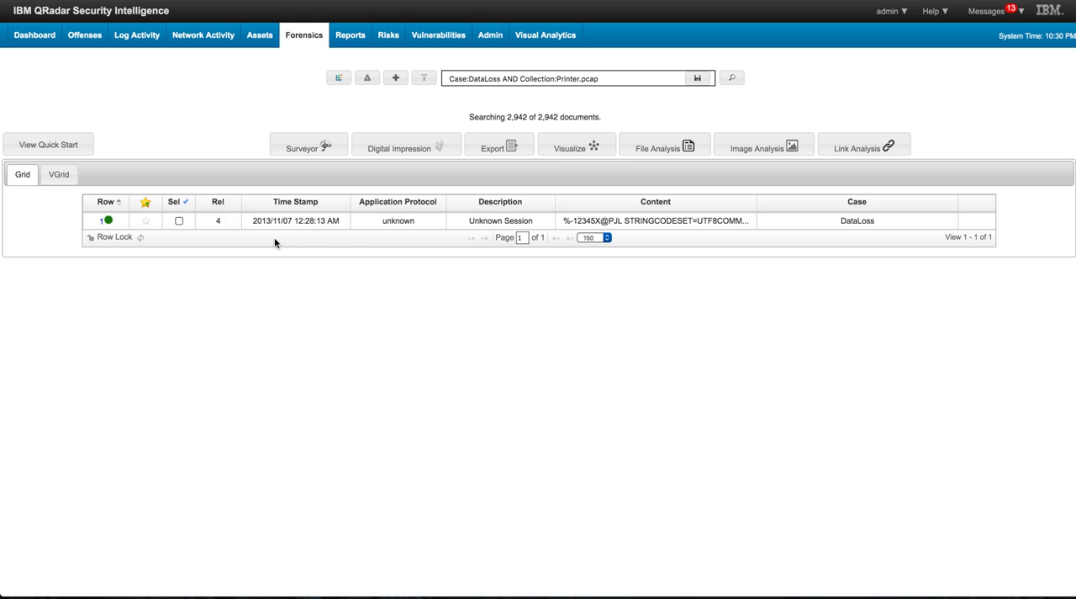
pyautogui.click(108, 220)
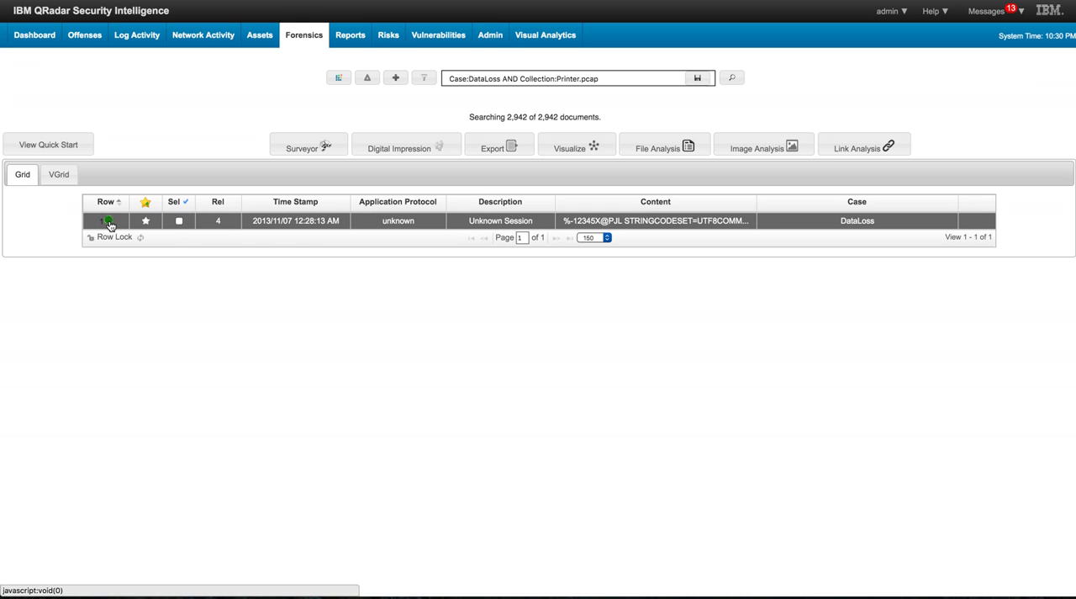
pyautogui.click(107, 221)
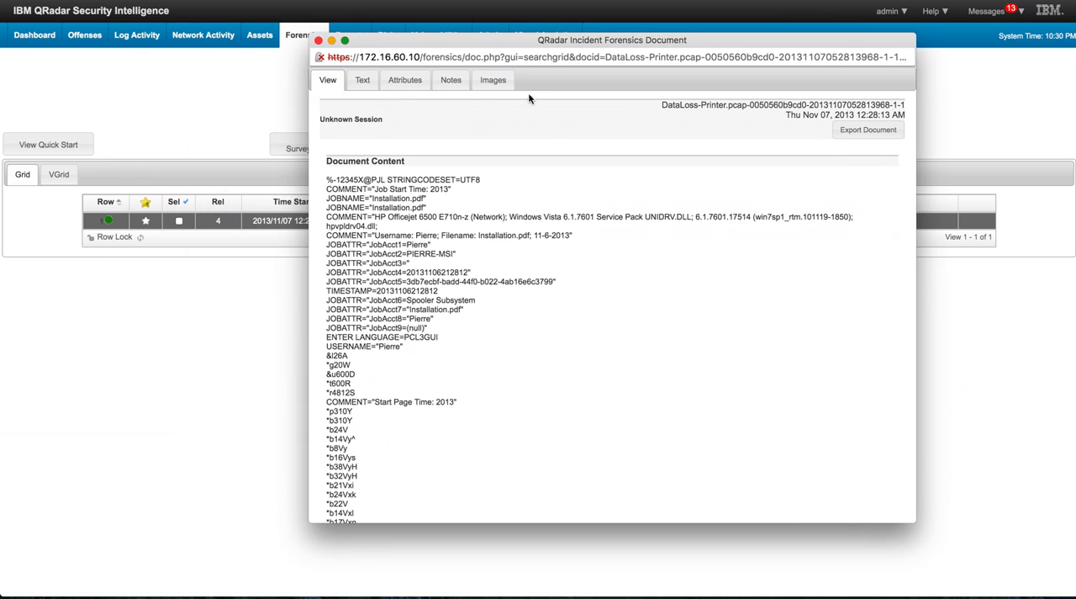
pyautogui.moveTo(471, 236)
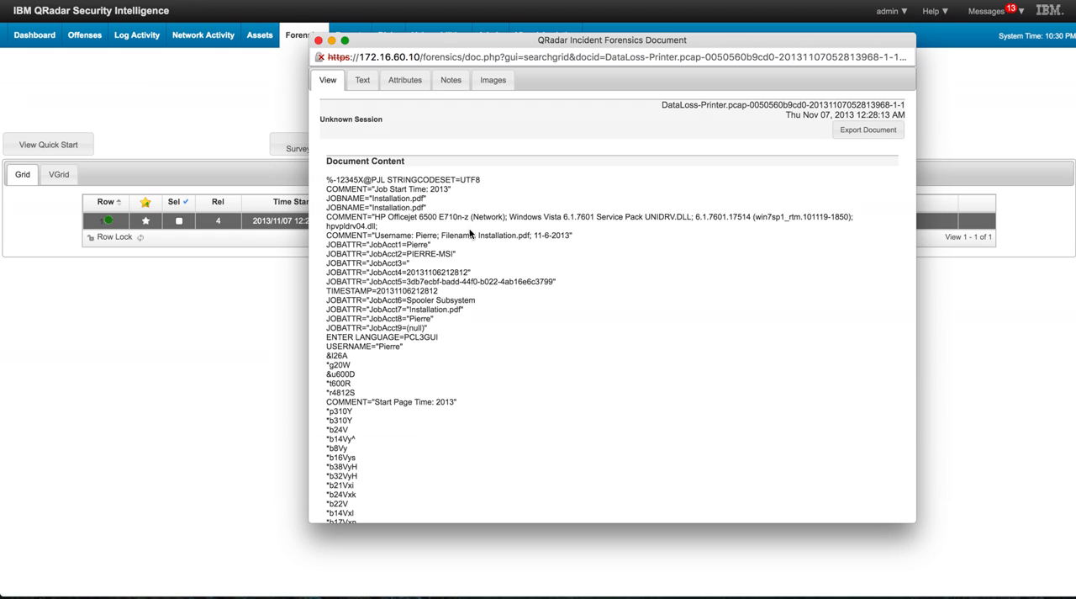
pyautogui.moveTo(477, 259)
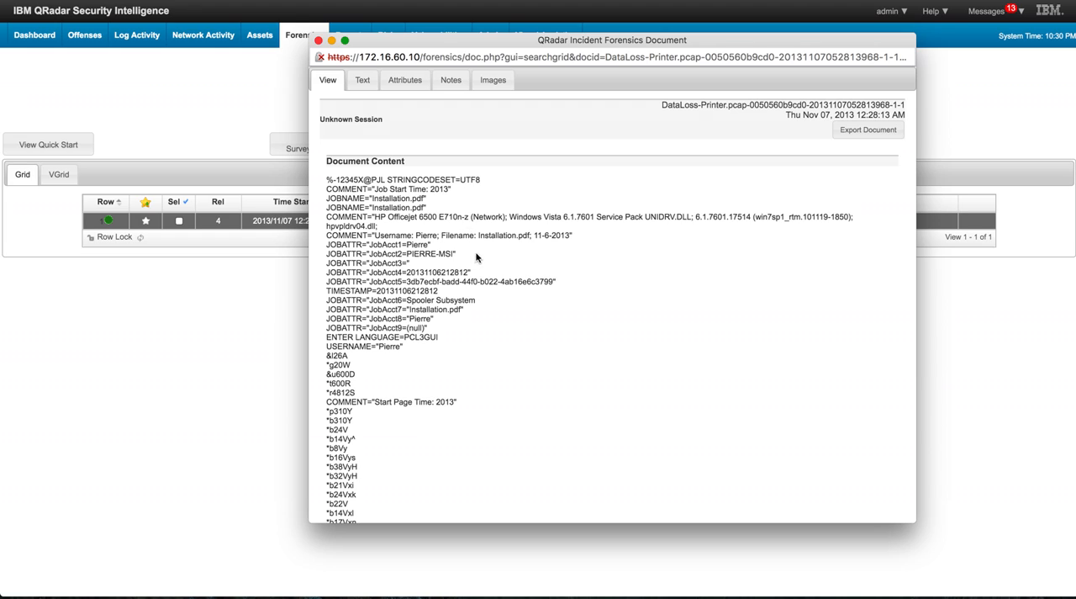
pyautogui.moveTo(471, 249)
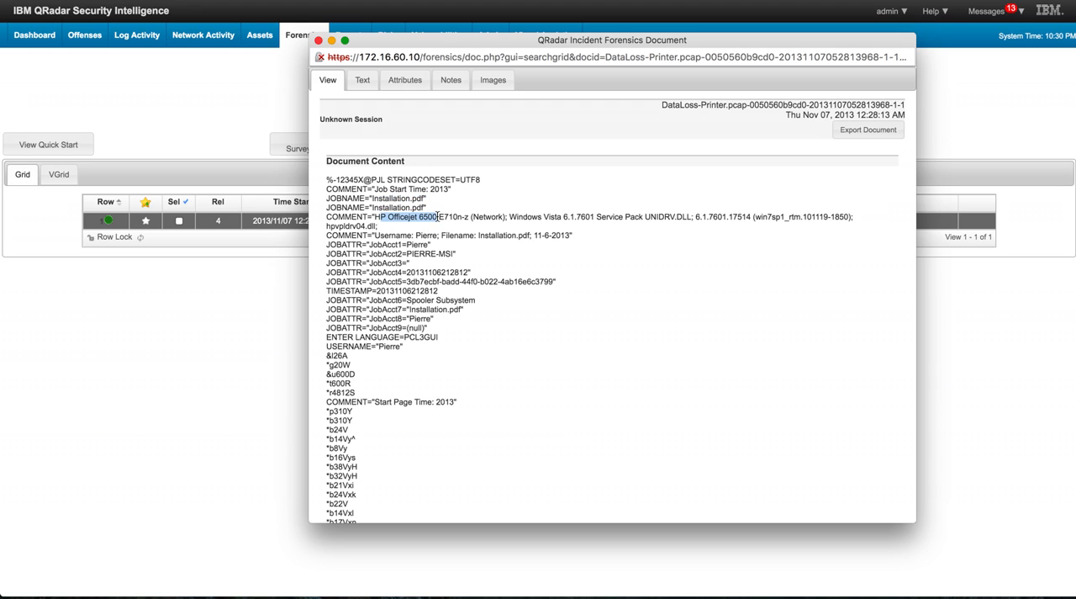
pyautogui.moveTo(412, 252)
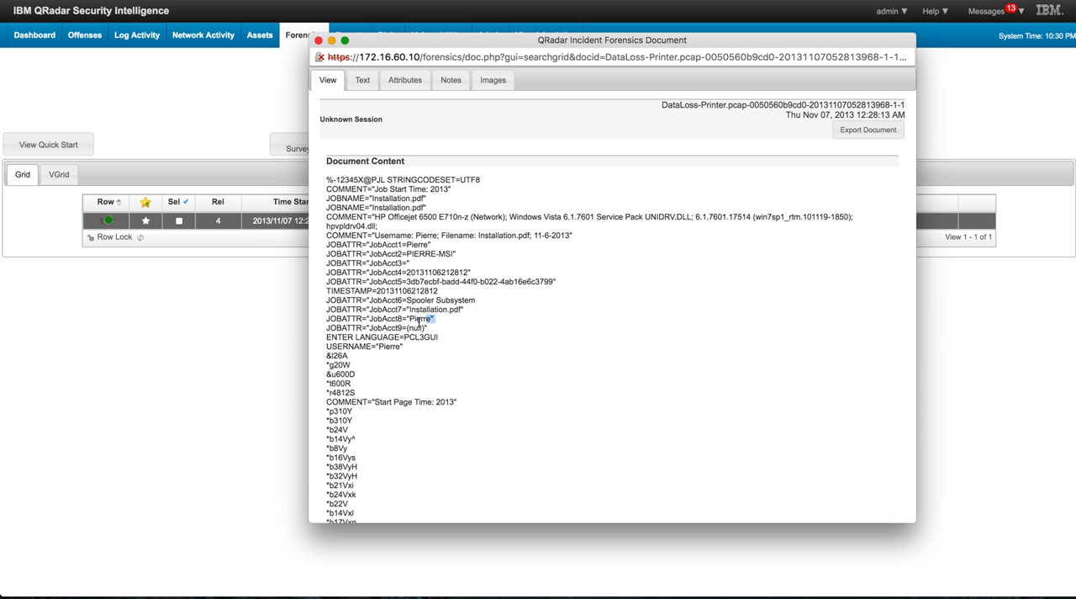
pyautogui.scroll(-3)
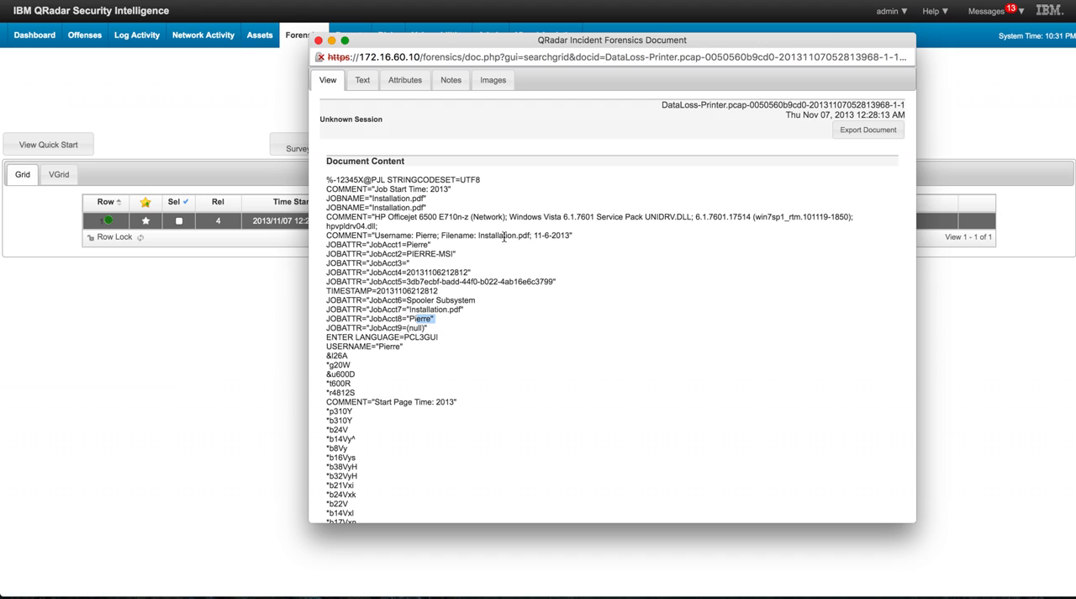
pyautogui.moveTo(471, 215)
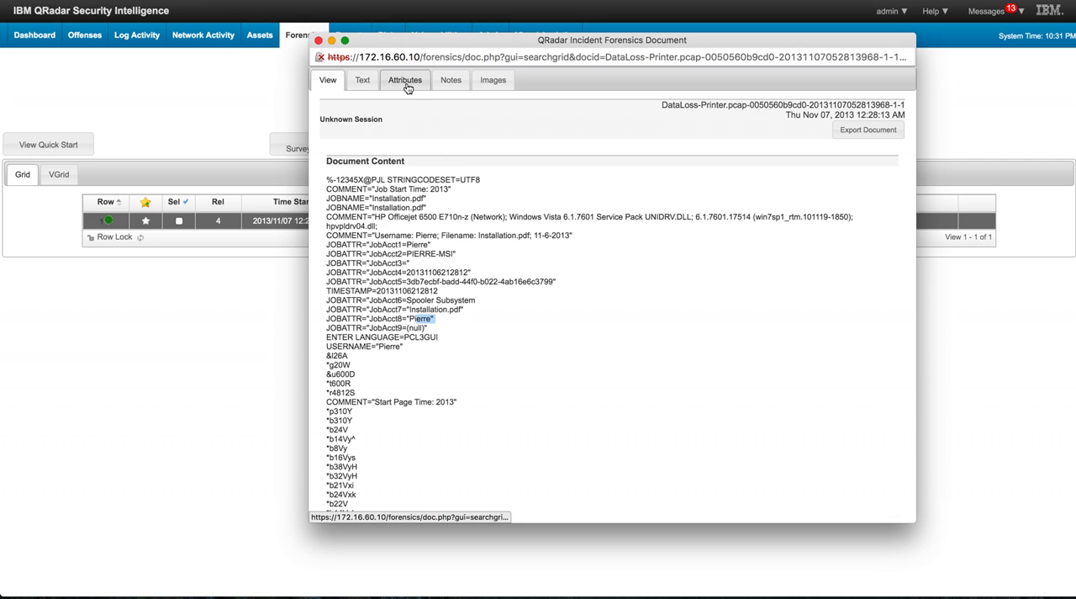
# Step: Search Case:DataLoss AND Collection:Telnet.pcap and view the Telnet Application Data conversation document
pyautogui.click(319, 39)
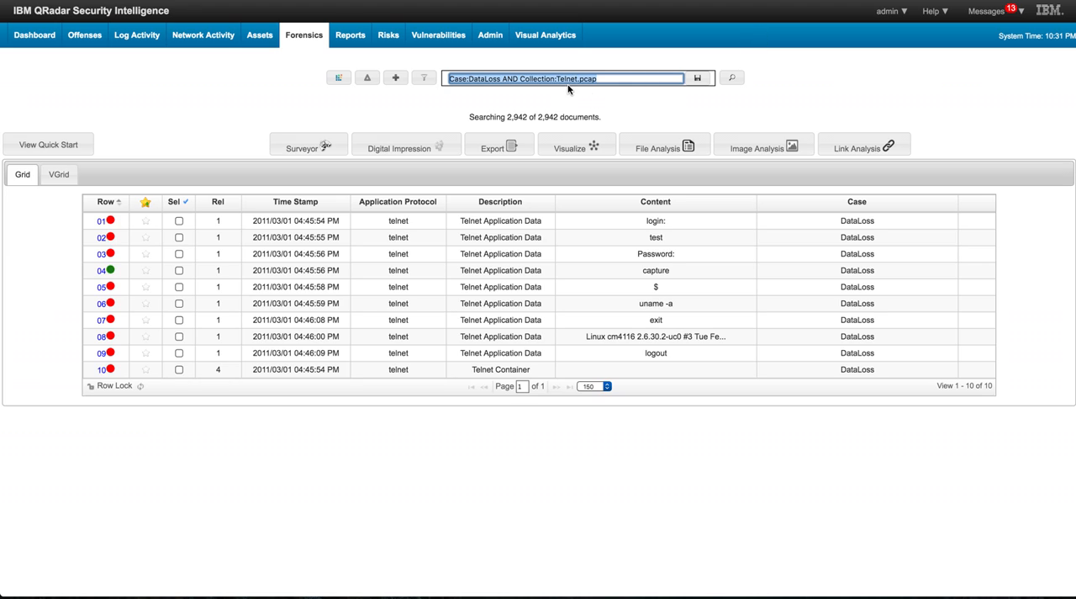
pyautogui.moveTo(597, 89)
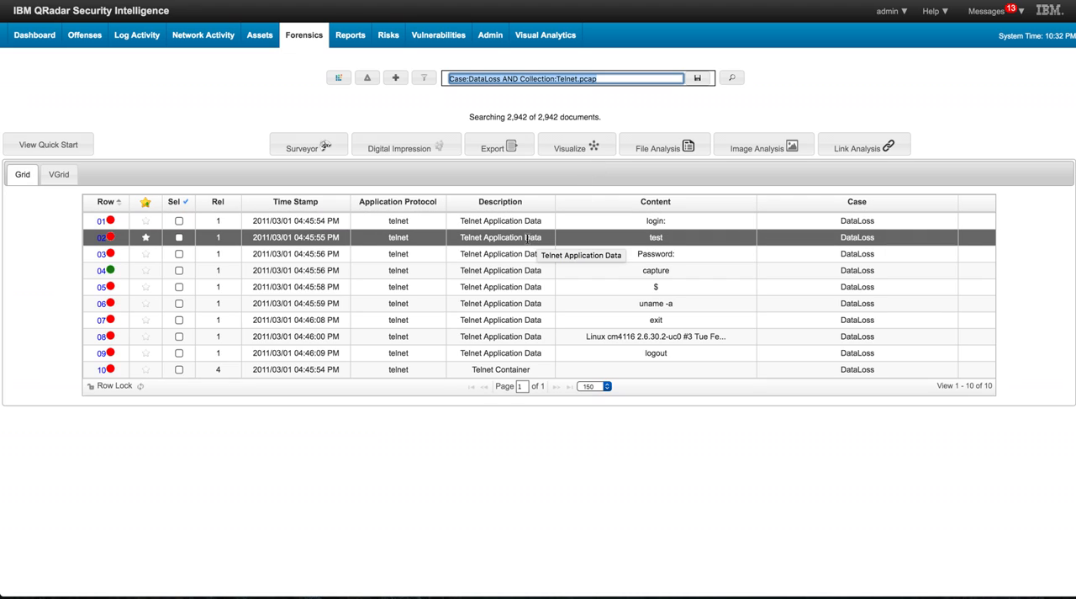
pyautogui.click(101, 269)
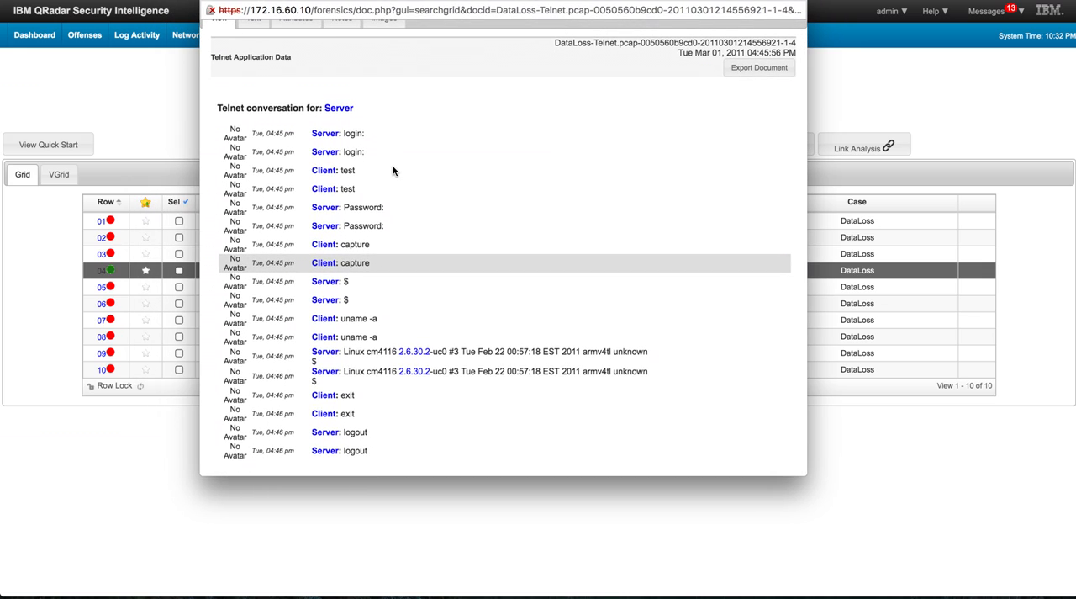
pyautogui.moveTo(367, 222)
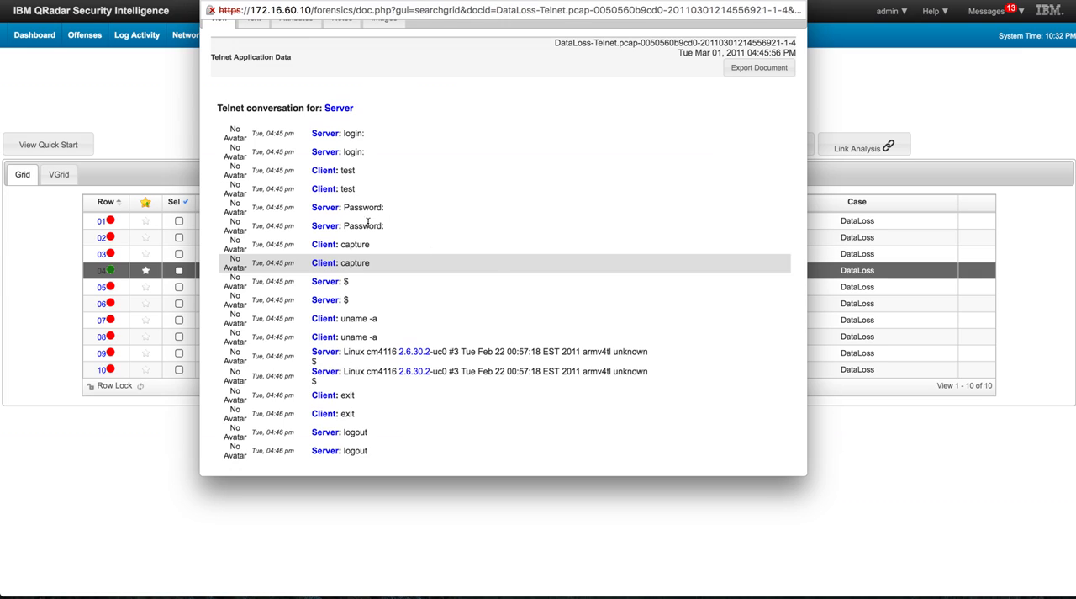
pyautogui.moveTo(421, 263)
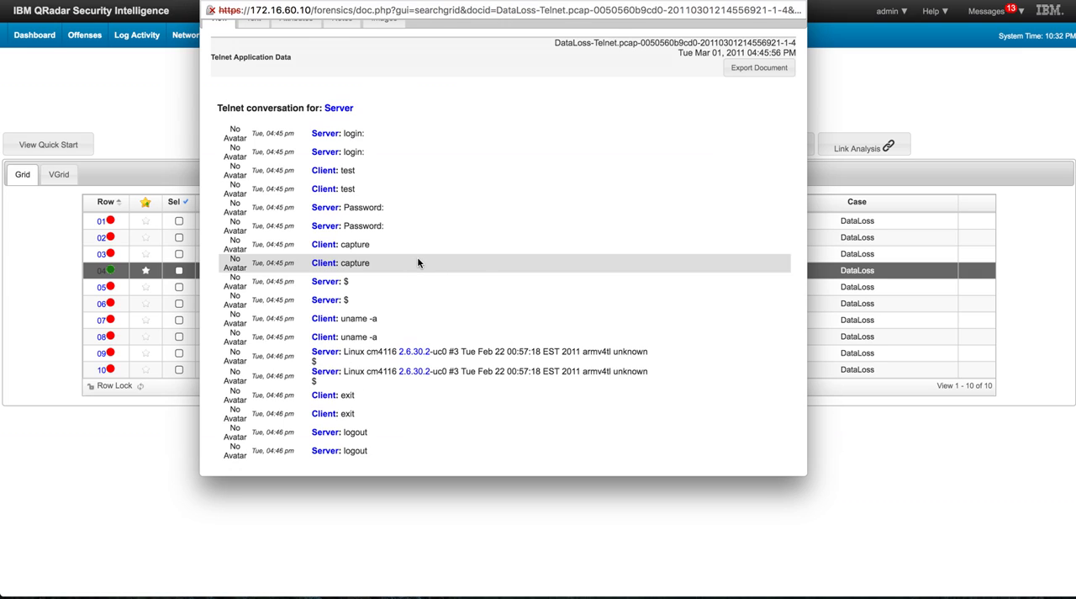